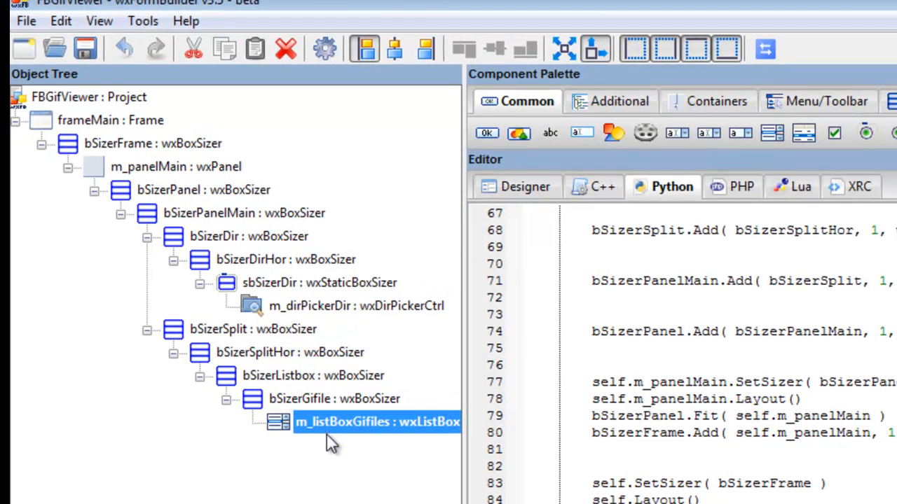
mouse_move(323, 317)
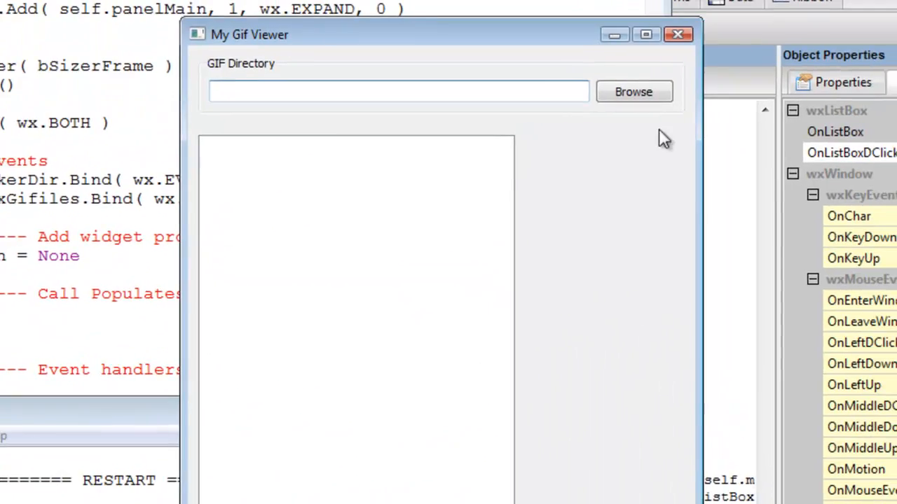
Step: Browse to C:\Python27\wxFormBuilder\fb-templates\gif-viewer\src\gifs as the GIF directory
click(634, 91)
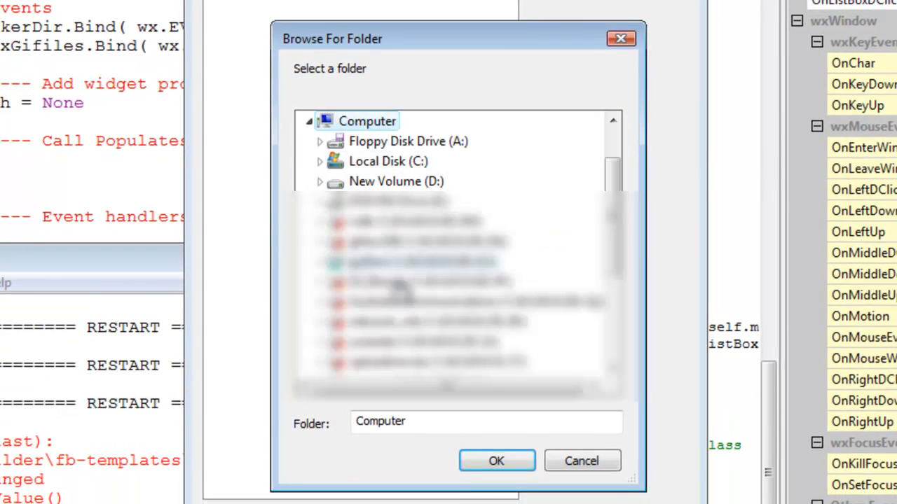
click(393, 182)
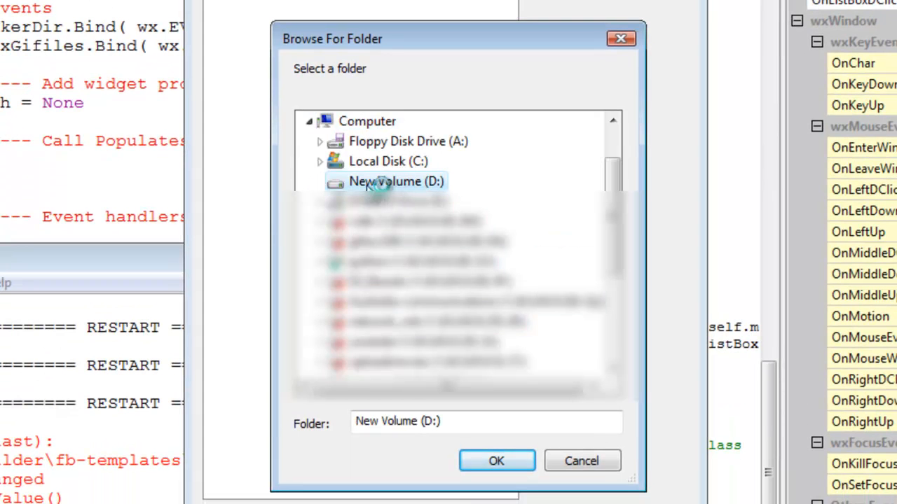
mouse_move(384, 162)
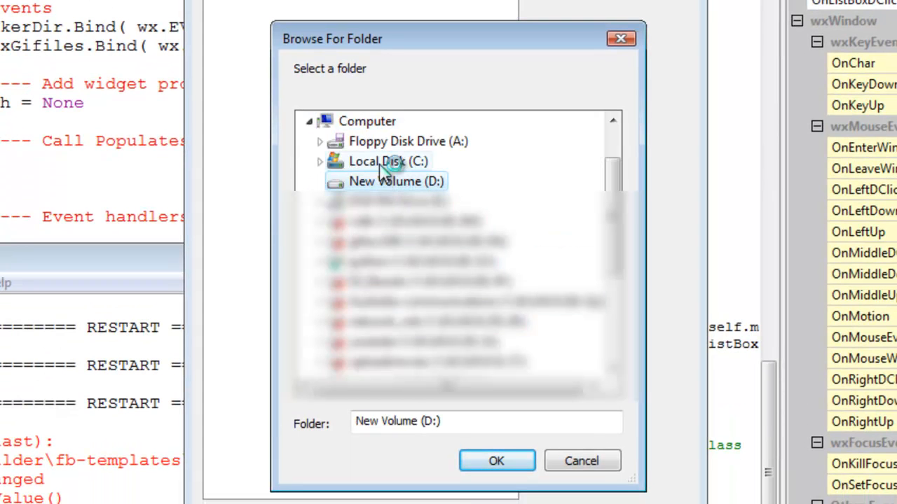
click(387, 161)
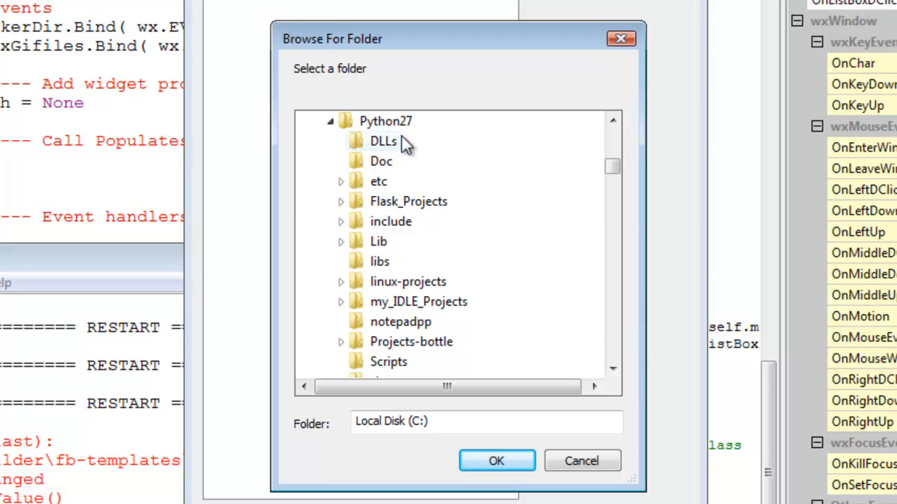
mouse_move(361, 247)
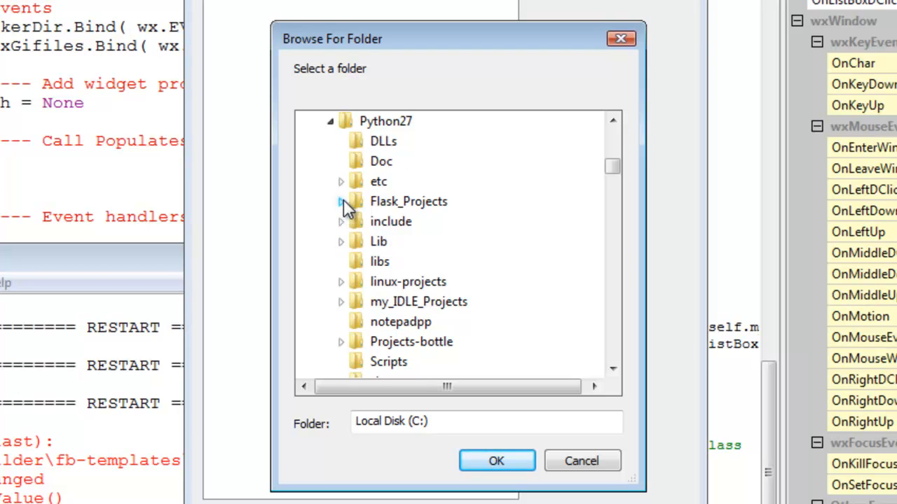
mouse_move(527, 298)
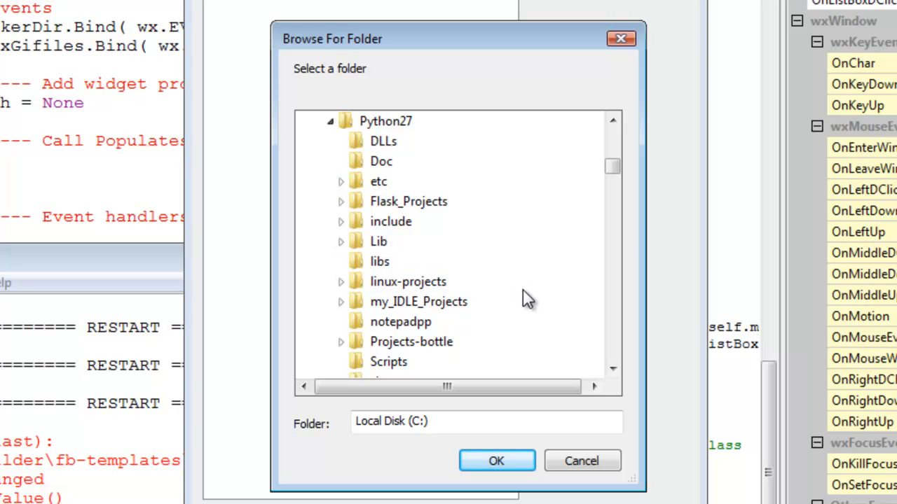
scroll(down, 3)
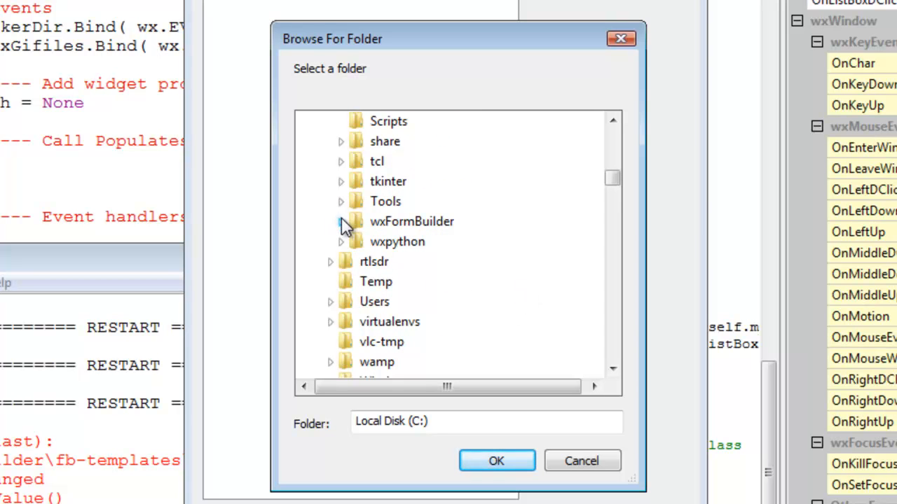
click(339, 222)
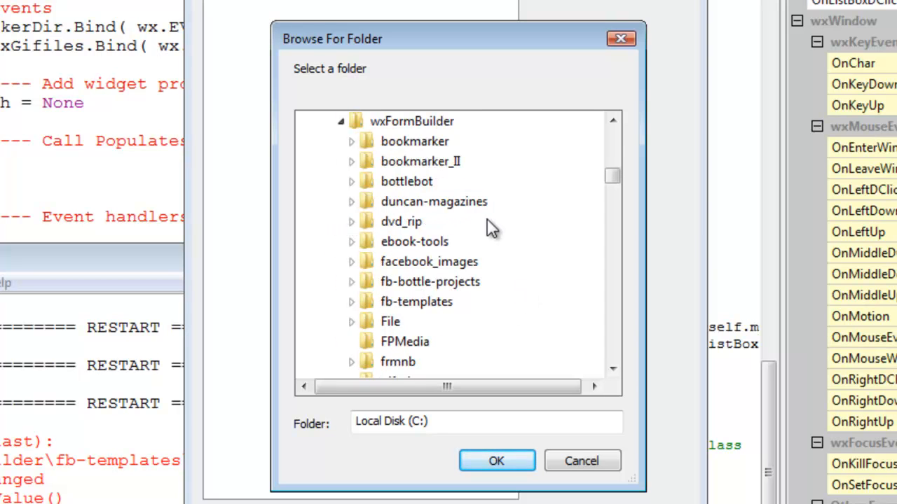
scroll(down, 3)
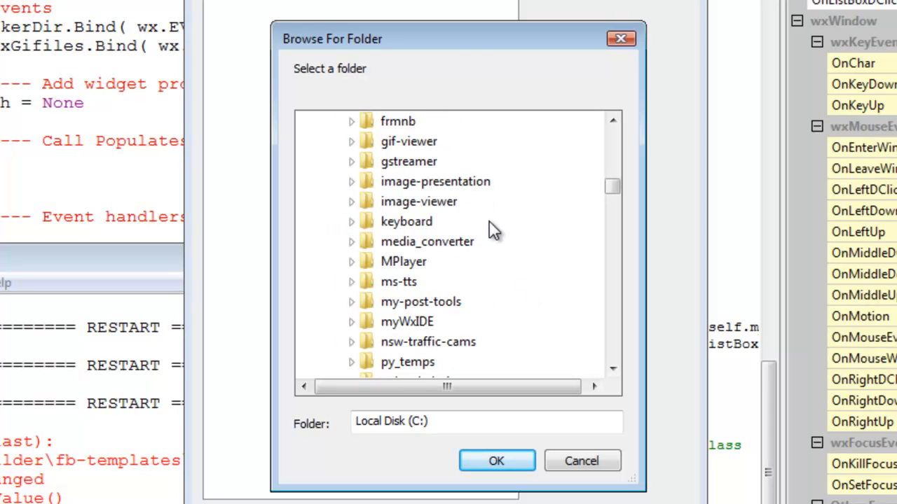
scroll(down, 3)
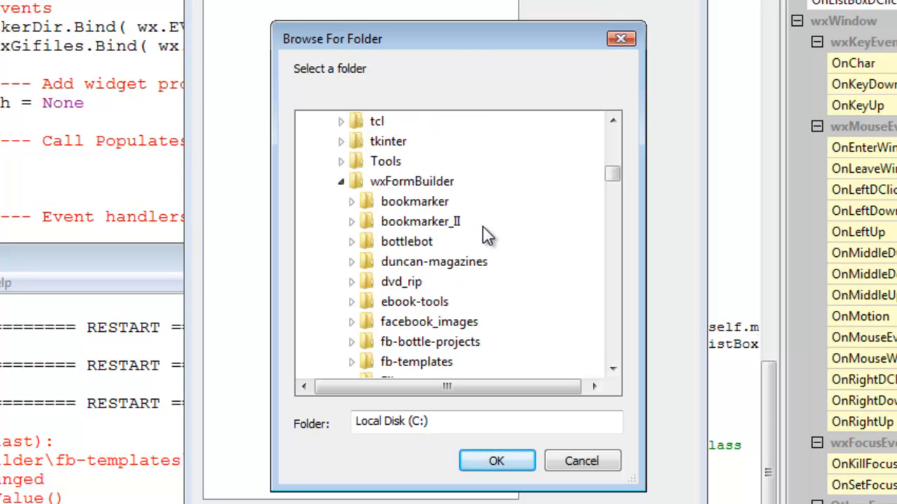
scroll(down, 3)
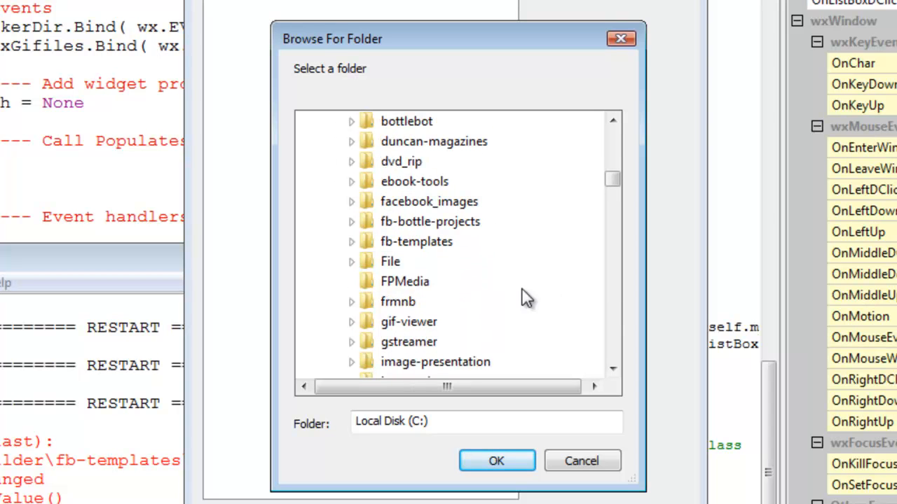
mouse_move(354, 249)
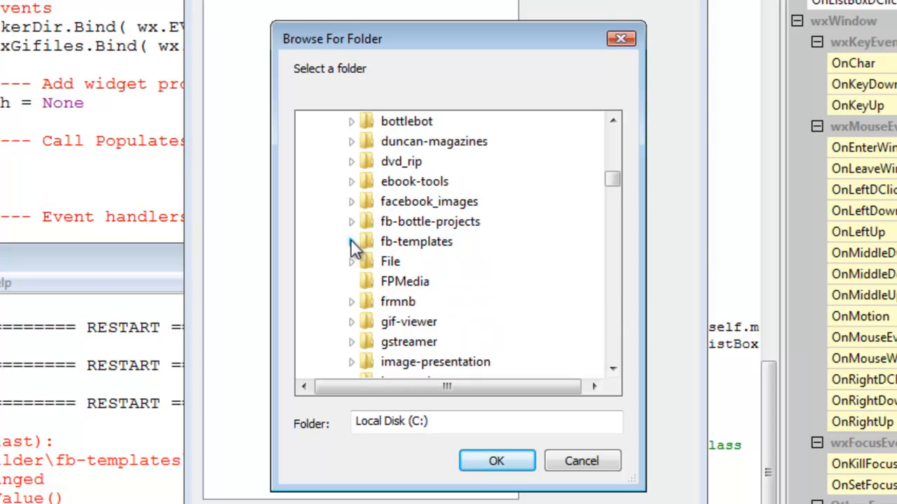
click(351, 241)
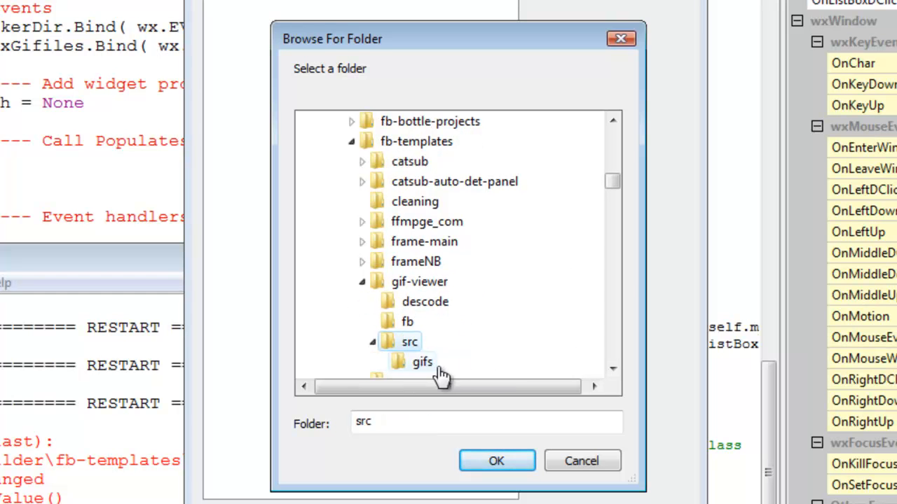
click(496, 459)
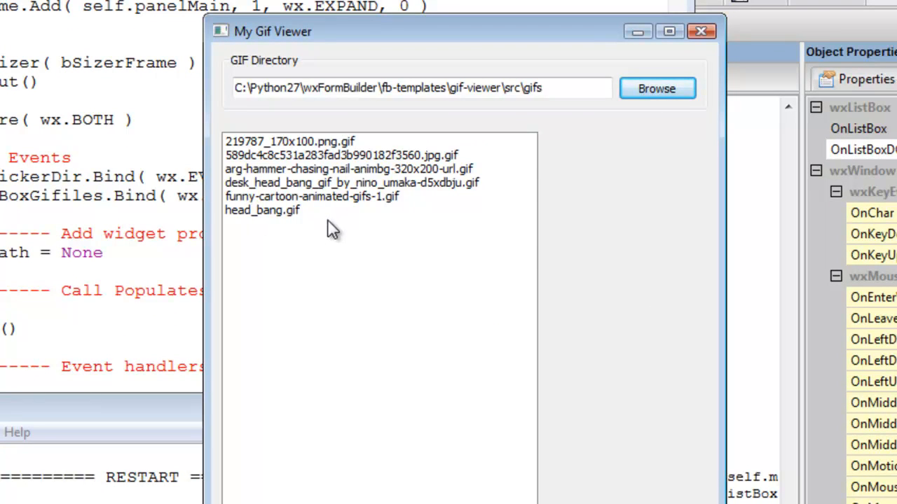
mouse_move(283, 216)
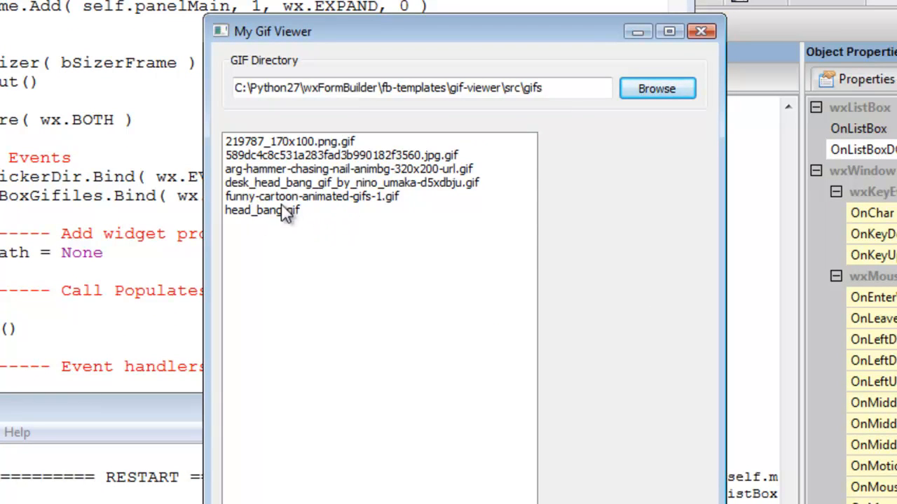
Step: Select the third and then the first GIF file in the populated list
click(349, 168)
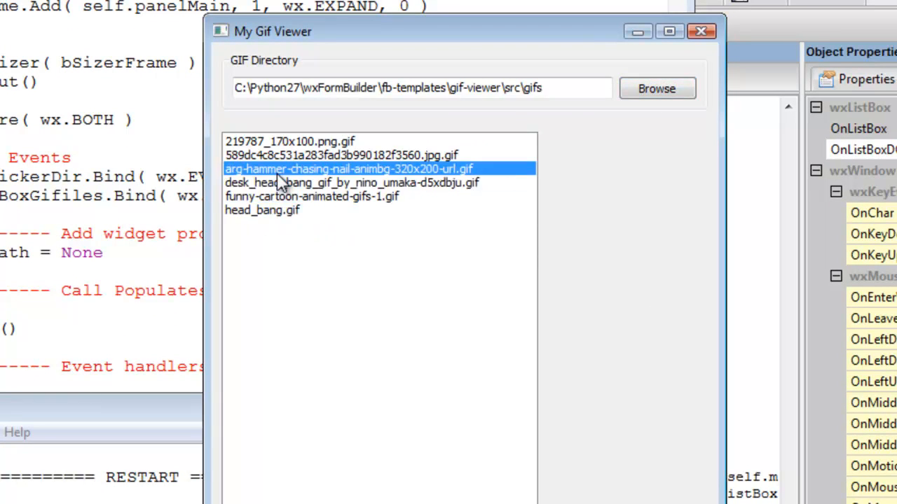
click(297, 140)
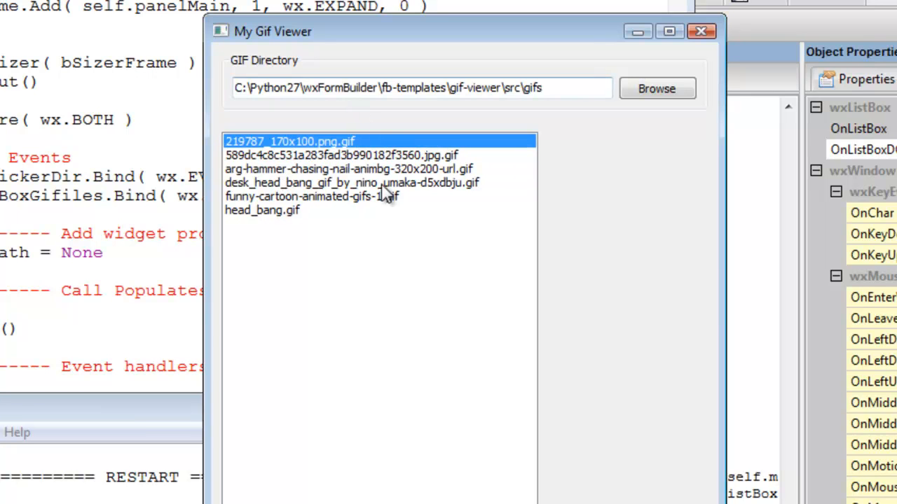
mouse_move(686, 371)
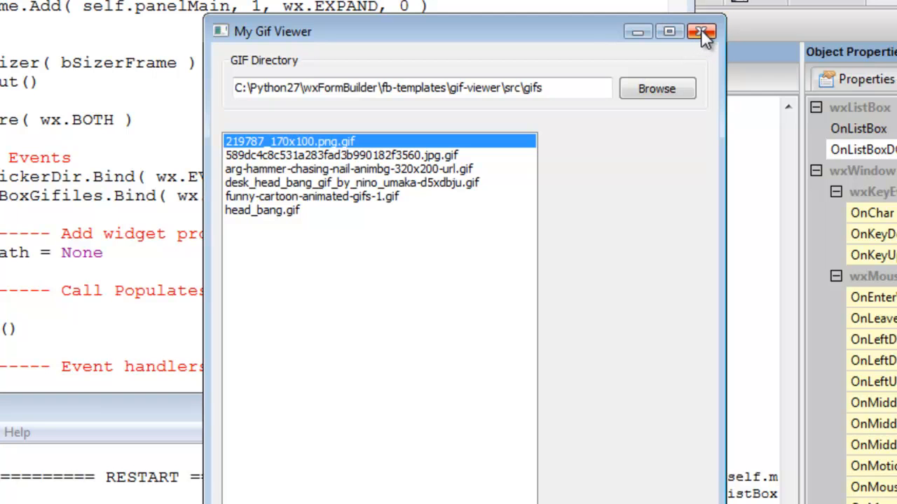
Step: Close My Gif Viewer and show gifviewer.py's sizer .Add(..., 1, wx.EXPAND, 0) lines in IDLE
click(701, 31)
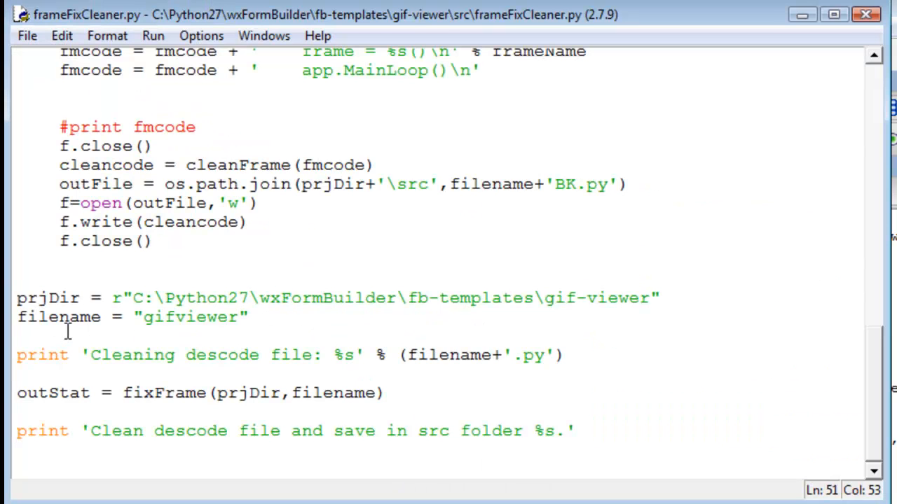
click(575, 185)
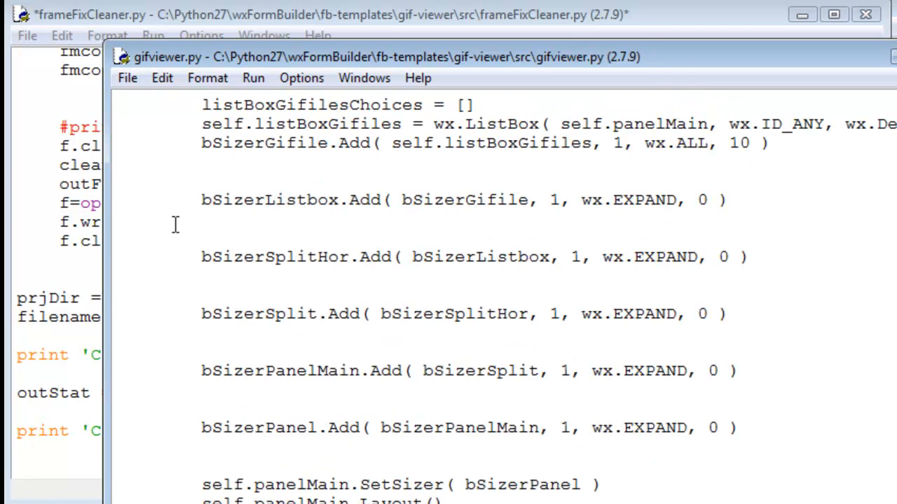
mouse_move(364, 323)
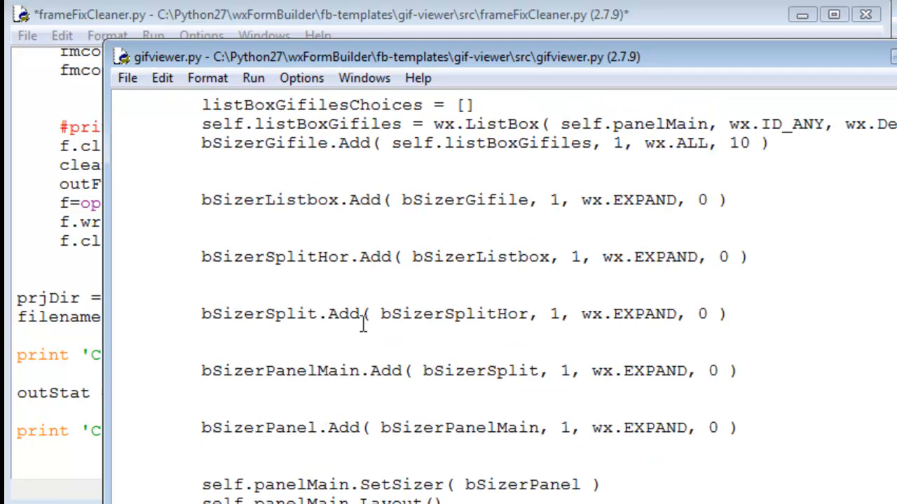
mouse_move(535, 448)
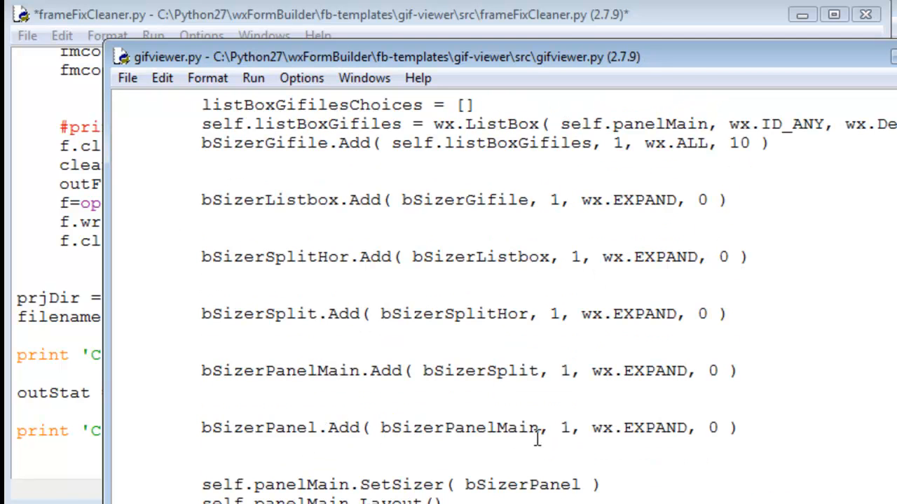
mouse_move(585, 423)
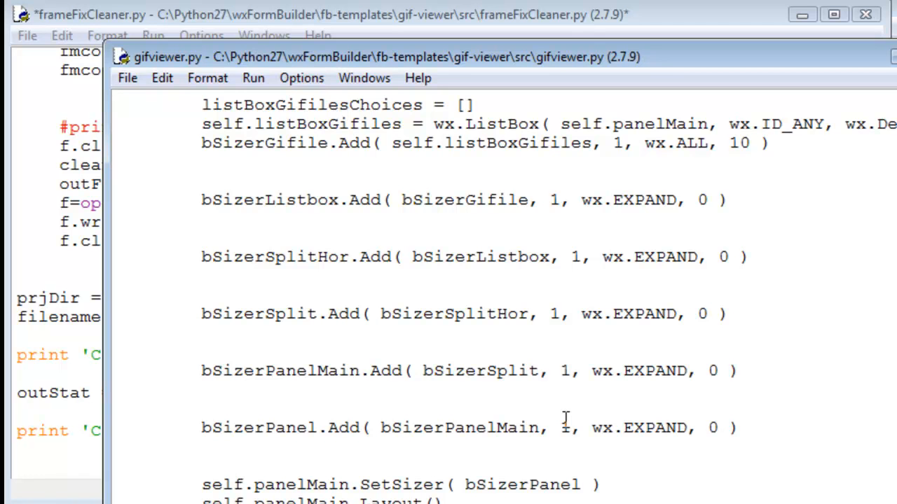
mouse_move(848, 51)
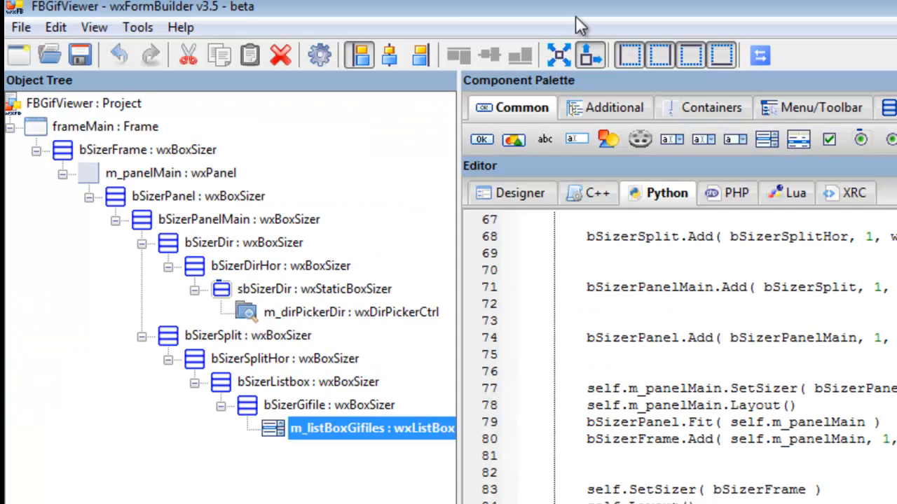
mouse_move(474, 56)
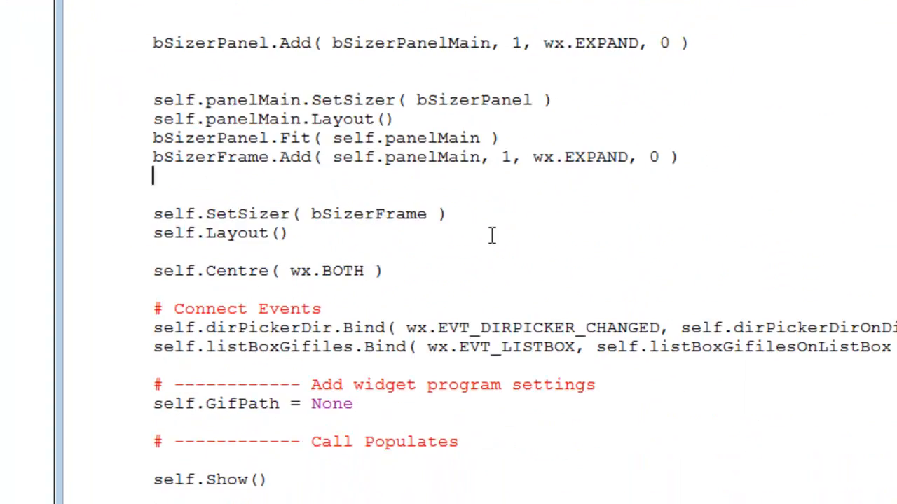
Step: Change frameFixCleaner.py so the output path and print line use filename+'BK.py'
scroll(down, 3)
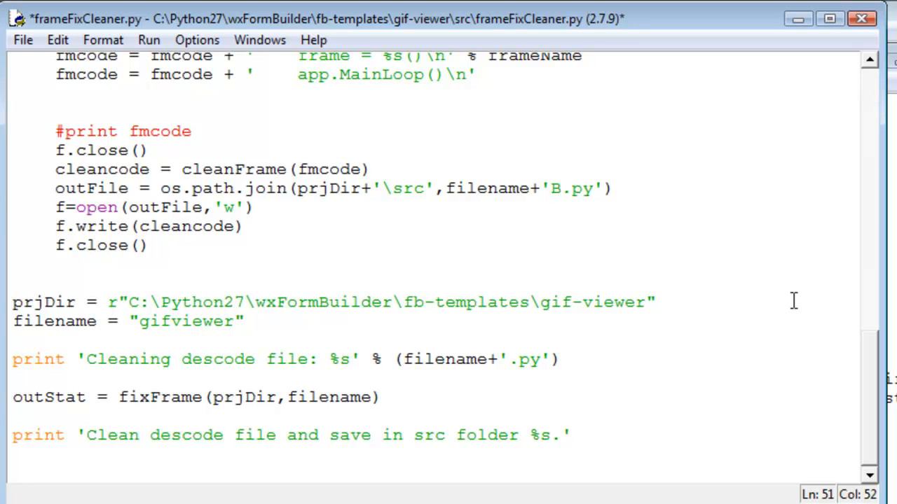
text(K)
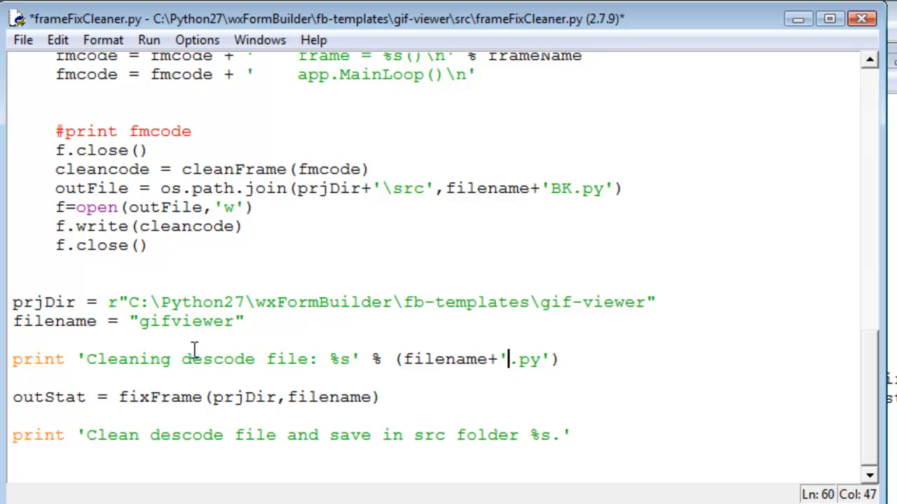
mouse_move(131, 359)
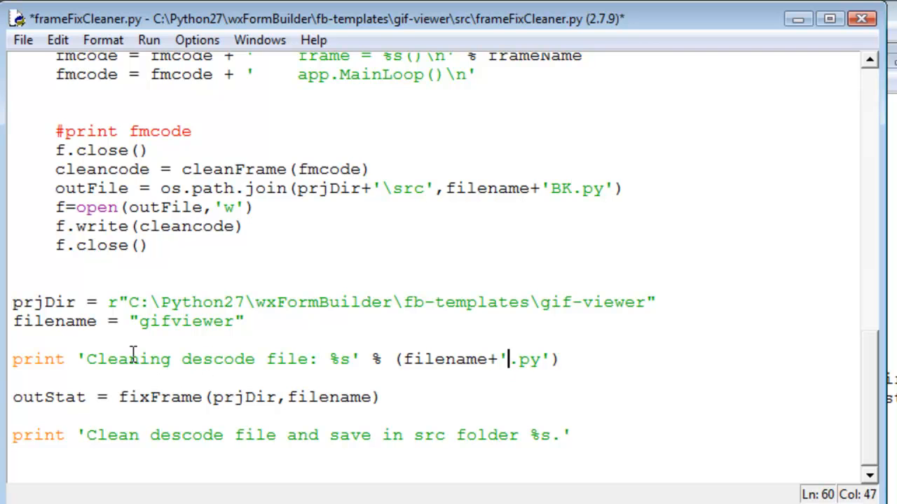
mouse_move(799, 336)
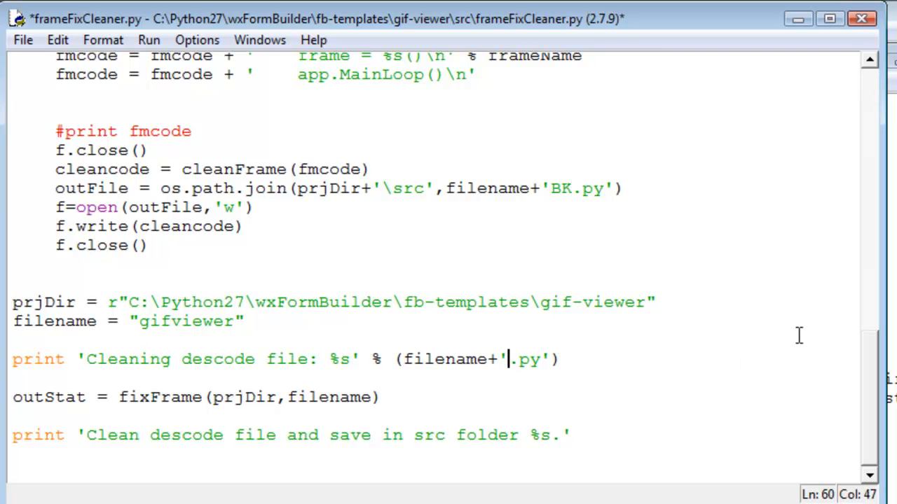
text(BK)
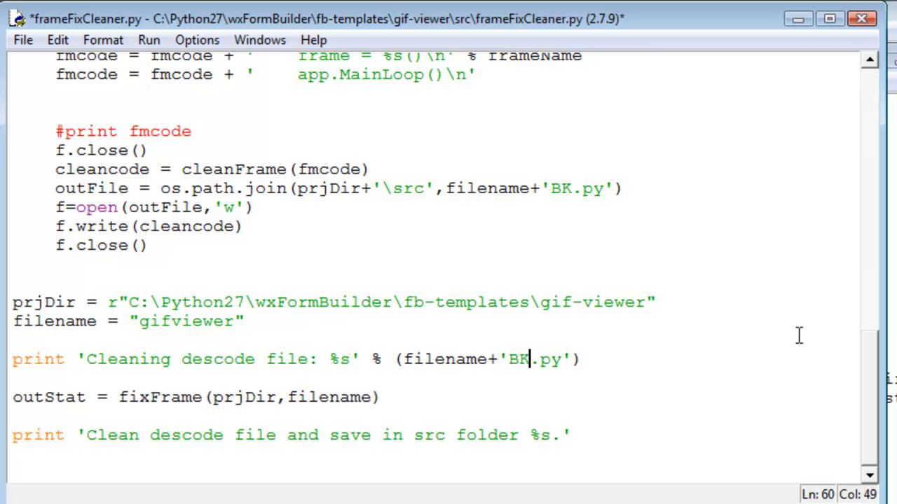
mouse_move(665, 349)
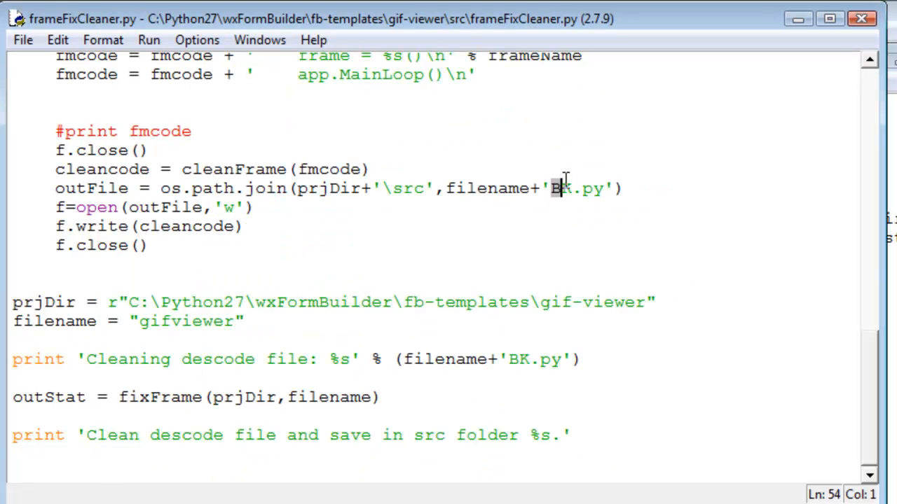
double_click(520, 359)
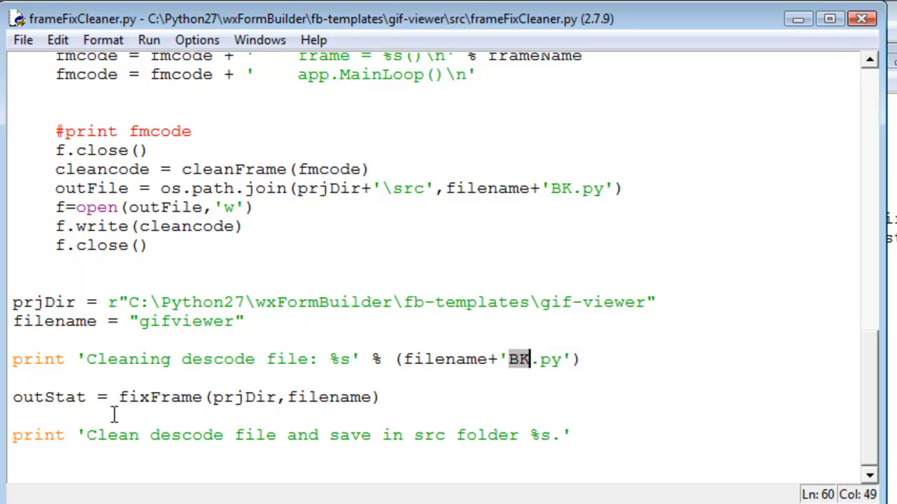
mouse_move(496, 351)
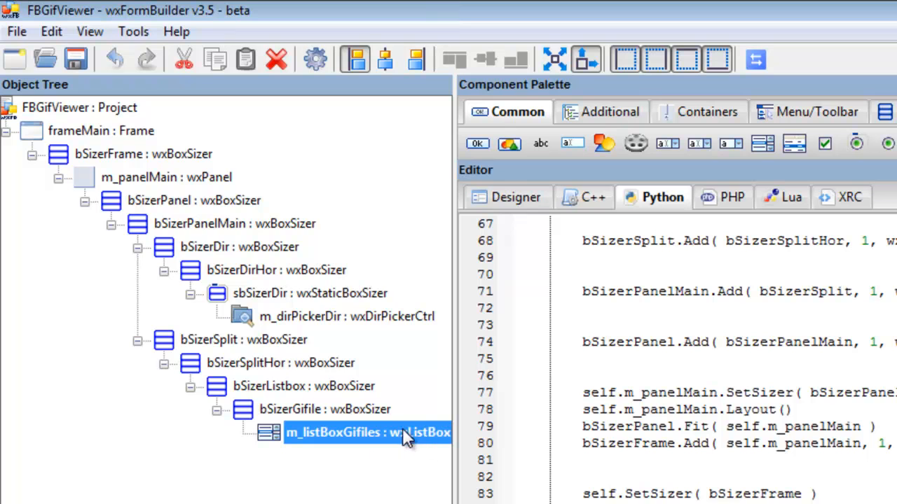
mouse_move(359, 457)
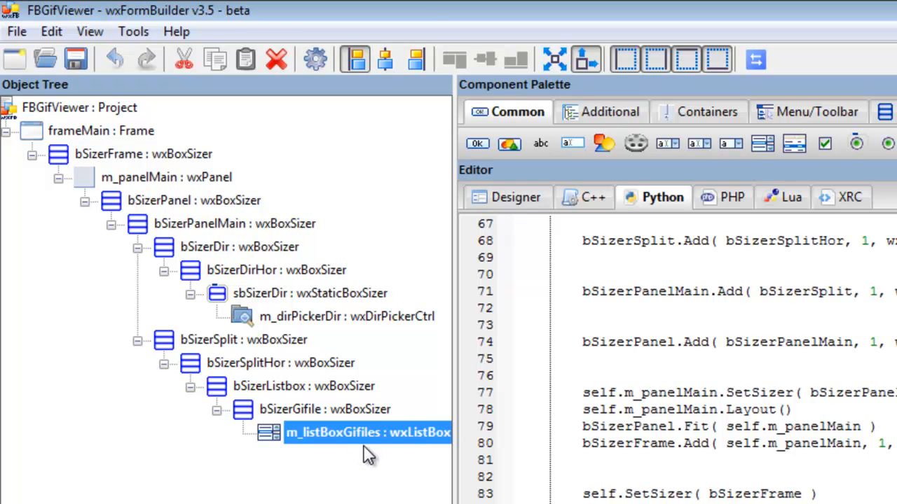
mouse_move(143, 249)
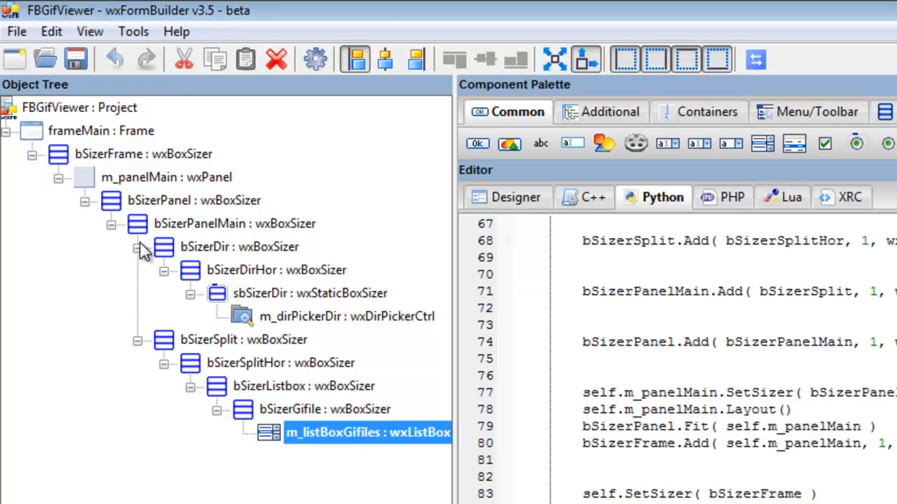
mouse_move(315, 328)
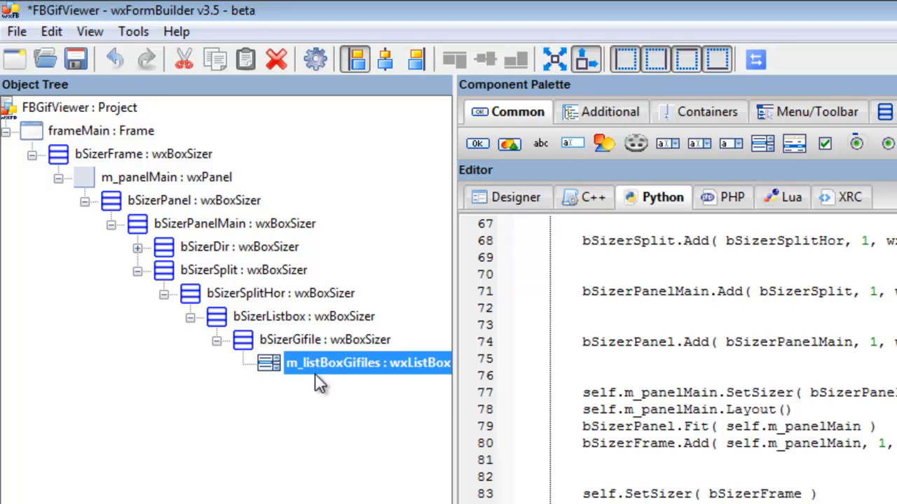
mouse_move(129, 301)
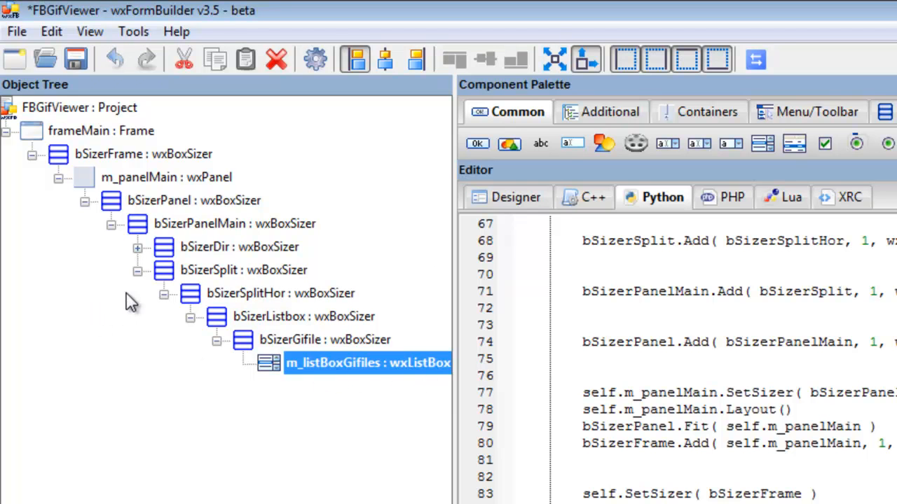
mouse_move(140, 282)
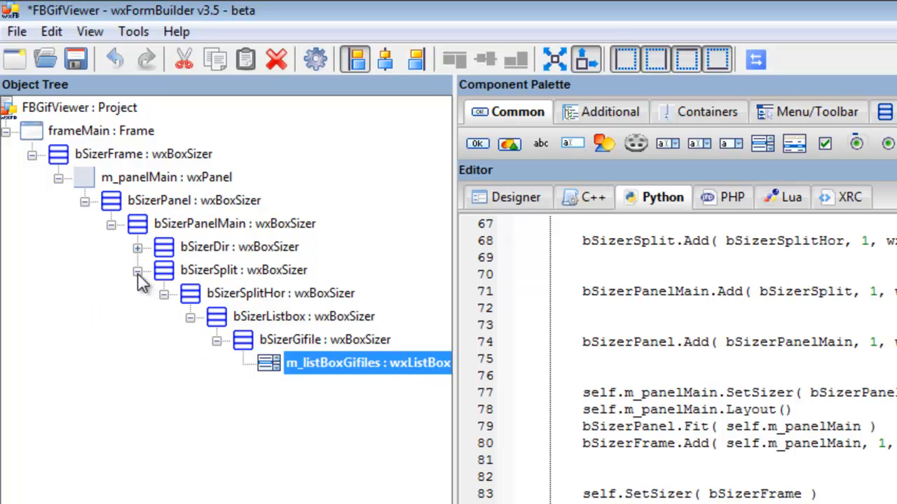
click(138, 269)
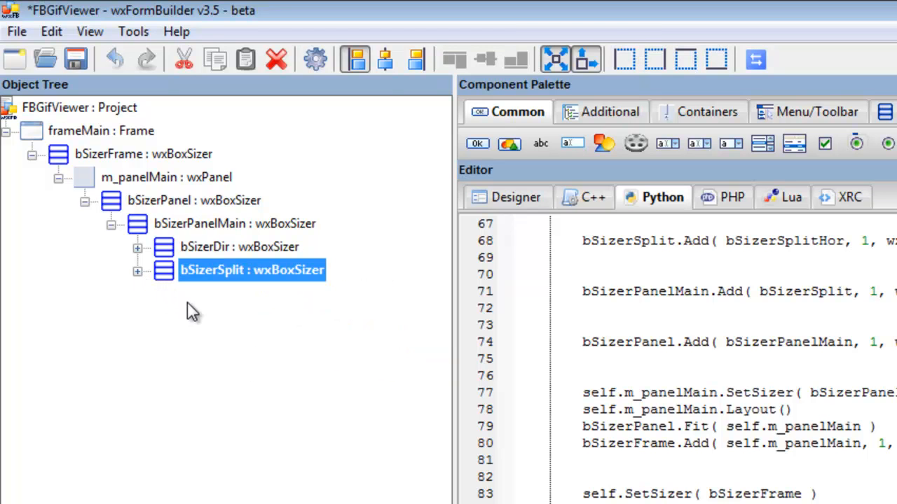
click(138, 270)
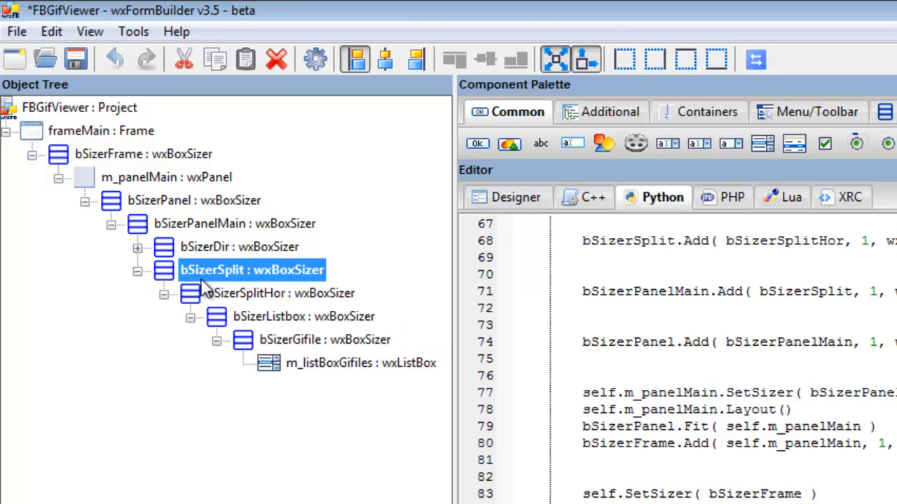
mouse_move(137, 270)
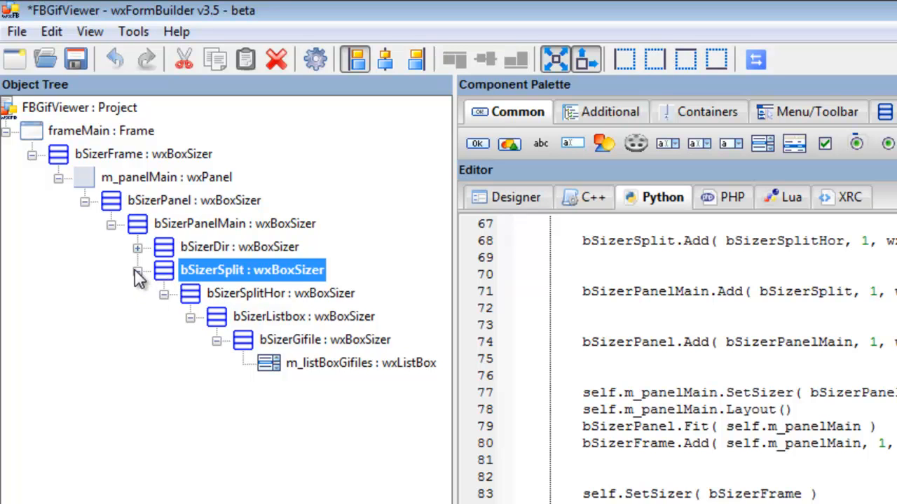
click(138, 269)
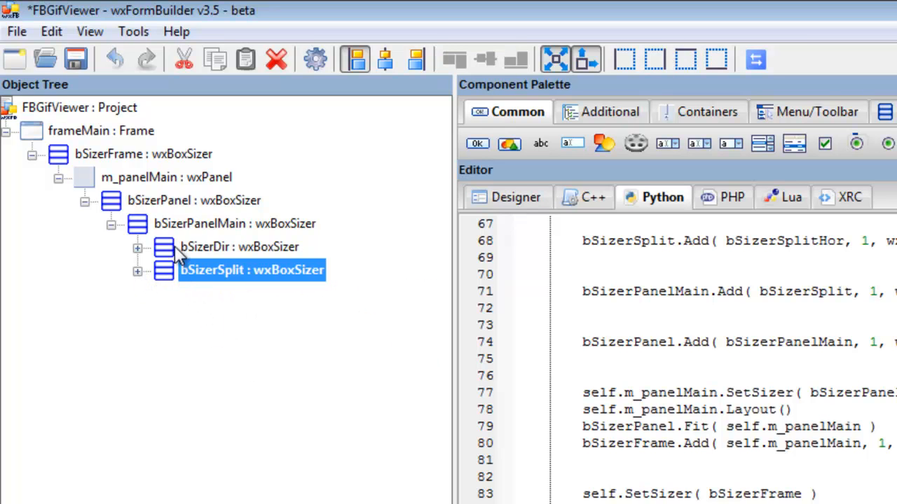
click(136, 270)
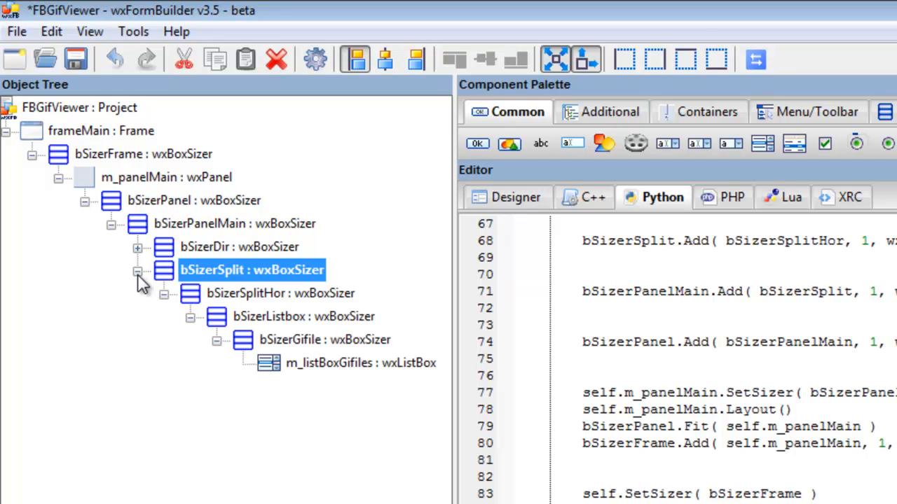
mouse_move(195, 326)
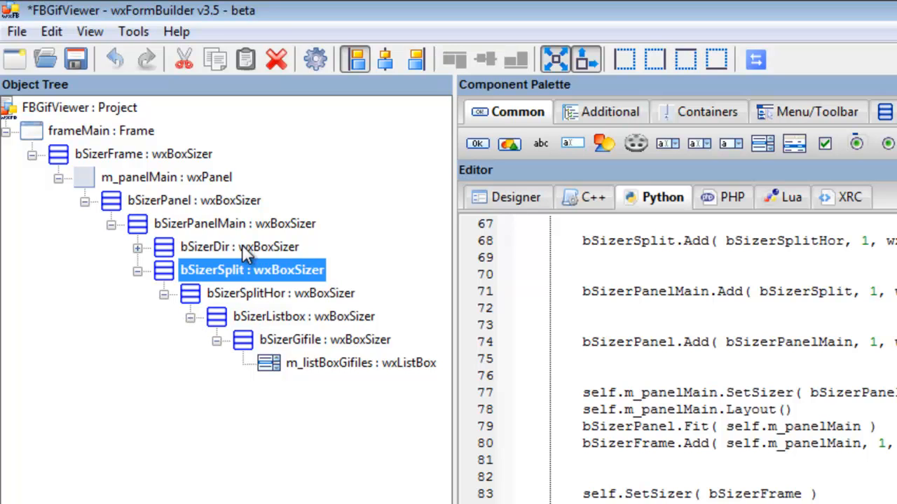
mouse_move(218, 252)
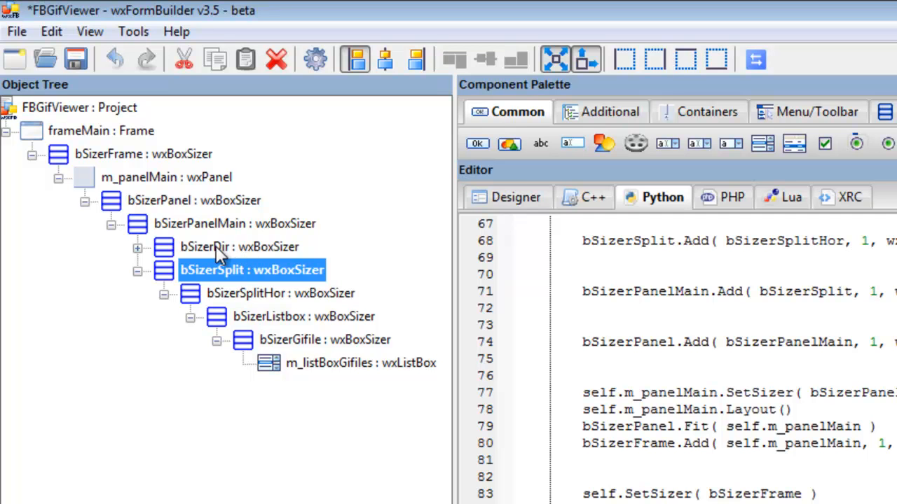
click(137, 246)
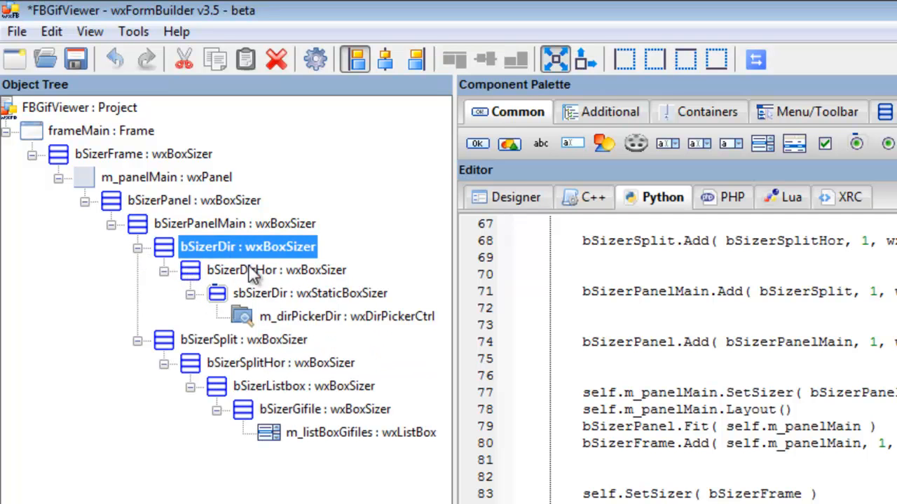
click(507, 197)
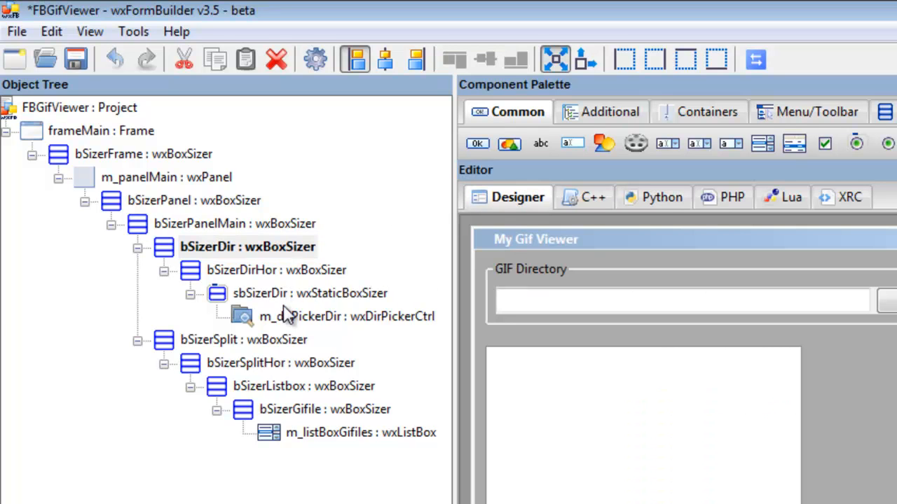
mouse_move(207, 269)
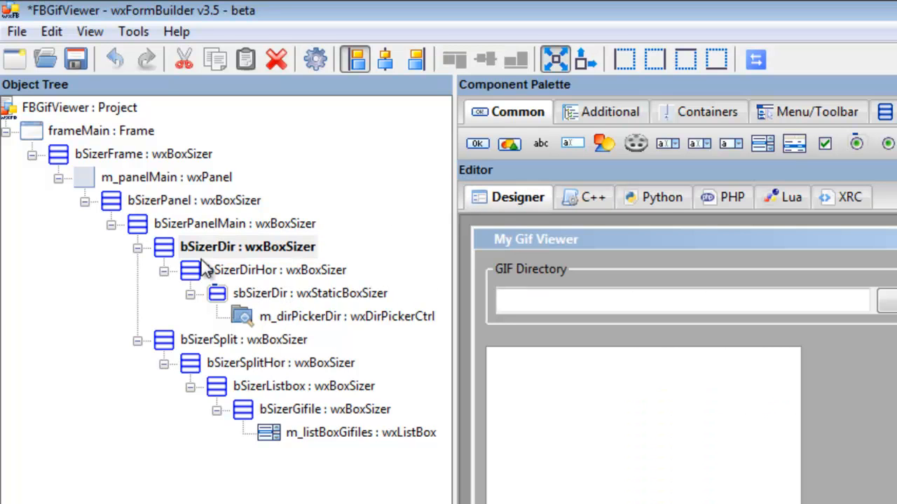
click(203, 223)
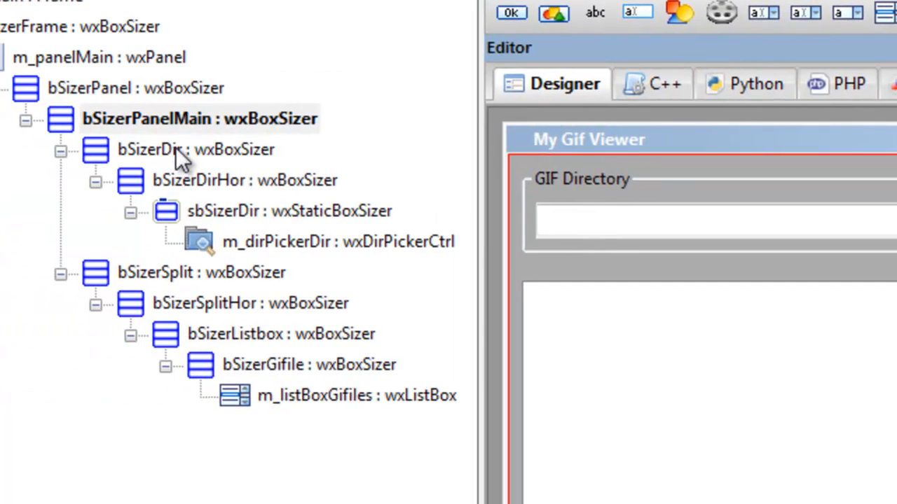
click(161, 149)
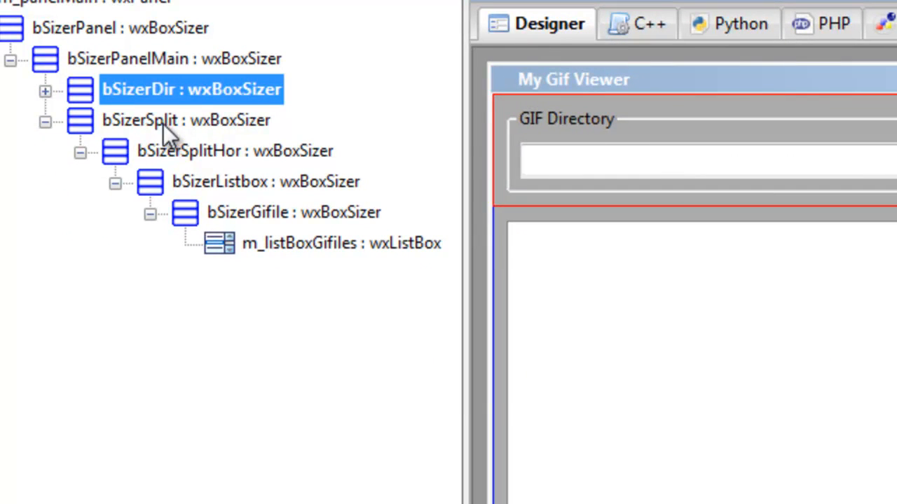
click(140, 120)
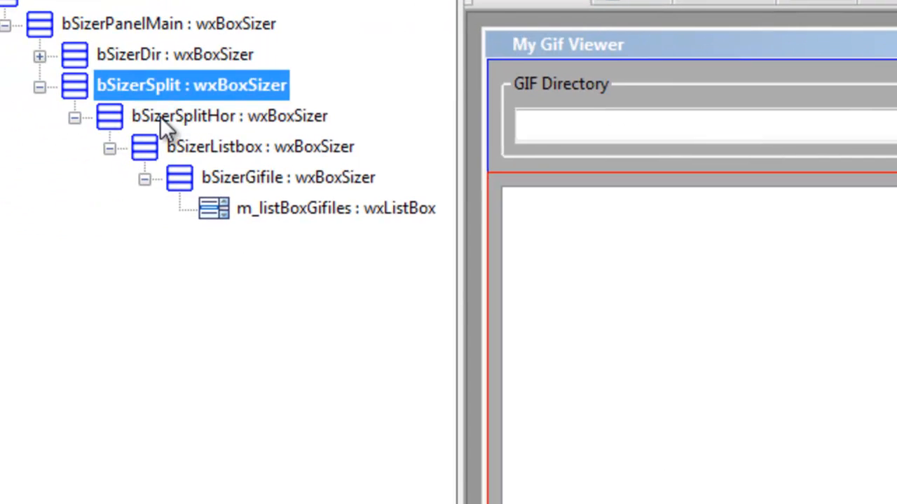
click(184, 115)
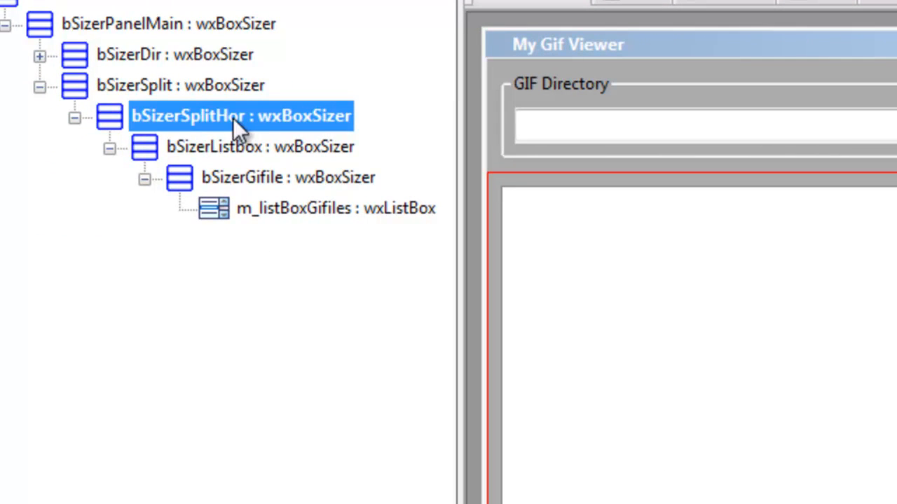
mouse_move(207, 133)
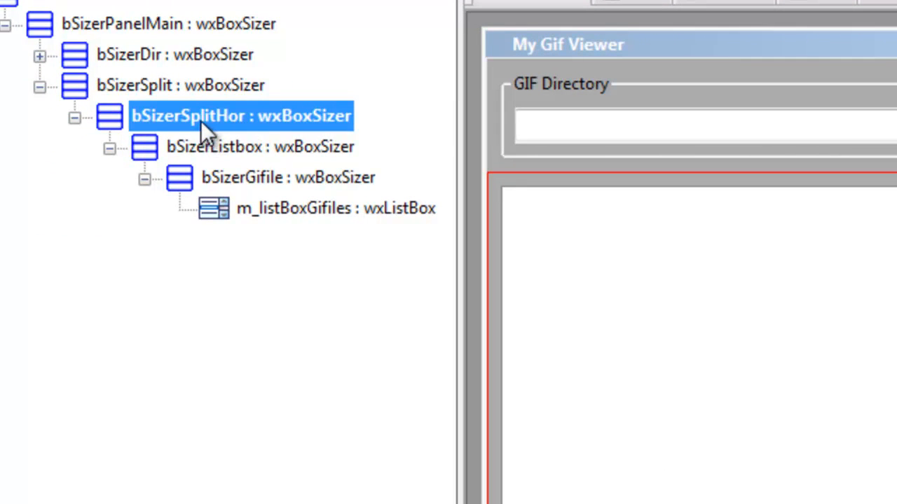
mouse_move(553, 348)
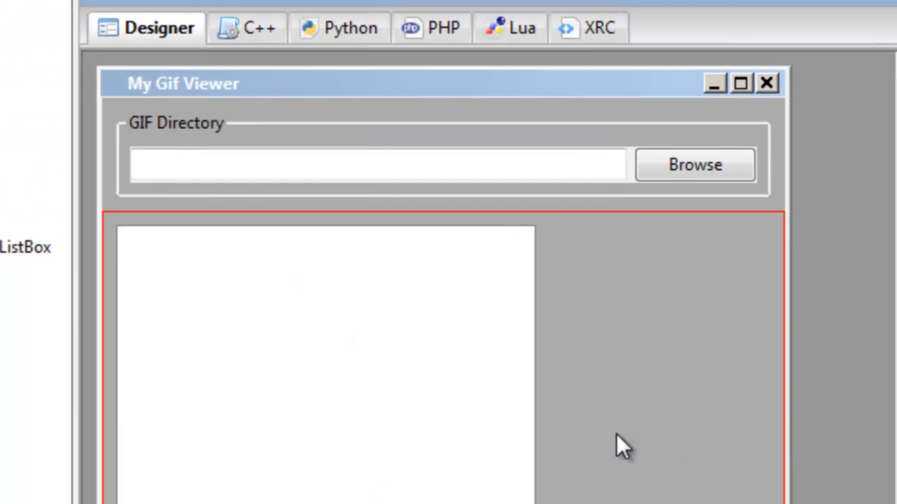
mouse_move(581, 494)
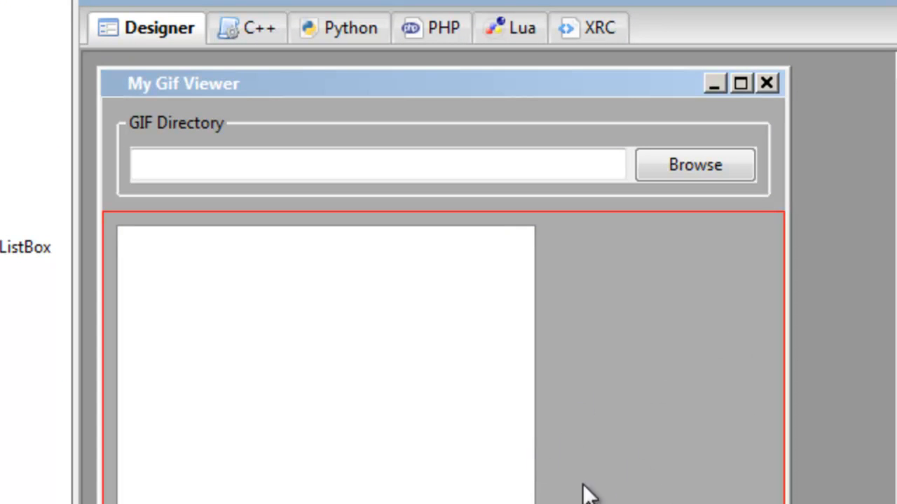
mouse_move(395, 429)
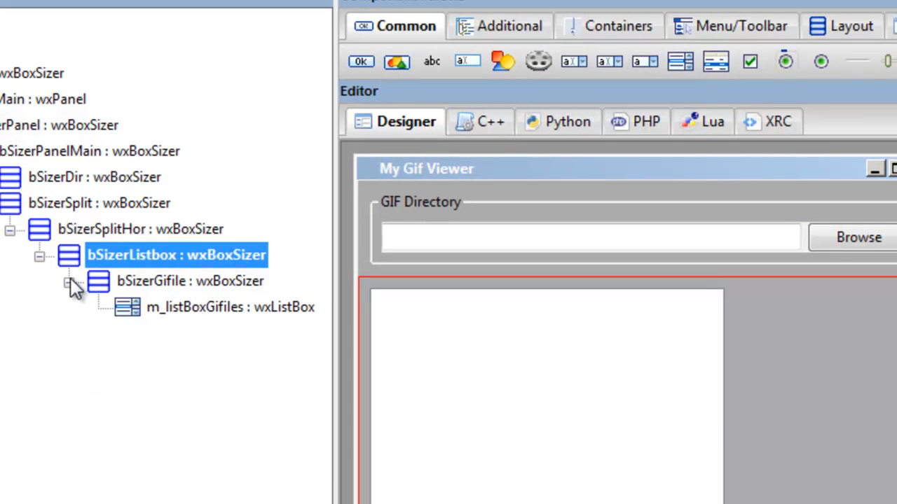
Step: Add a wxBoxSizer under bSizerSplitHor and rename it bSizerView
click(64, 282)
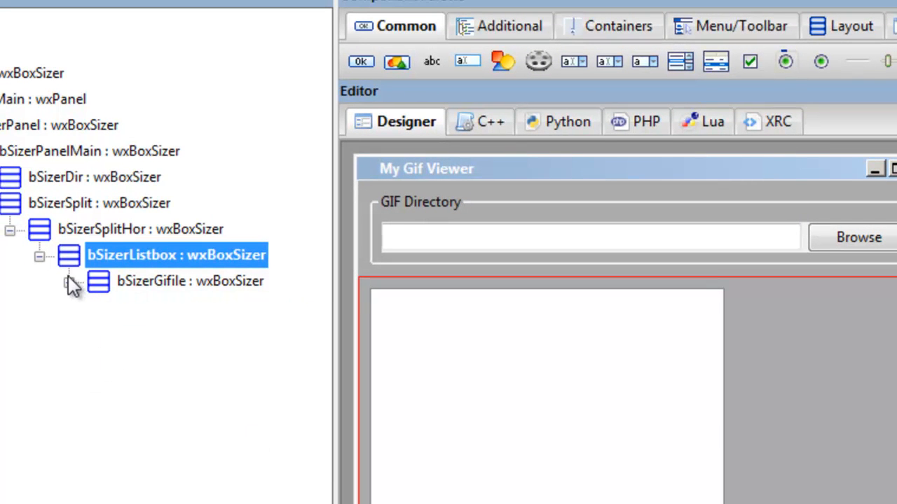
click(140, 230)
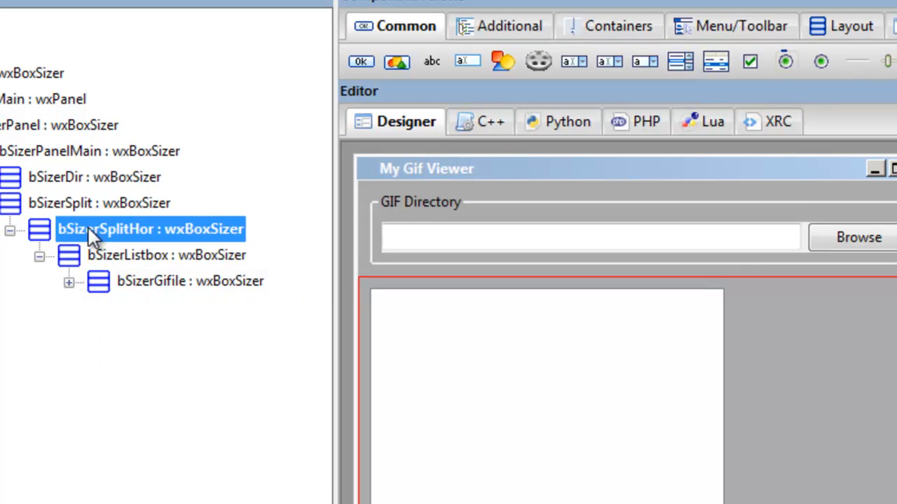
mouse_move(43, 275)
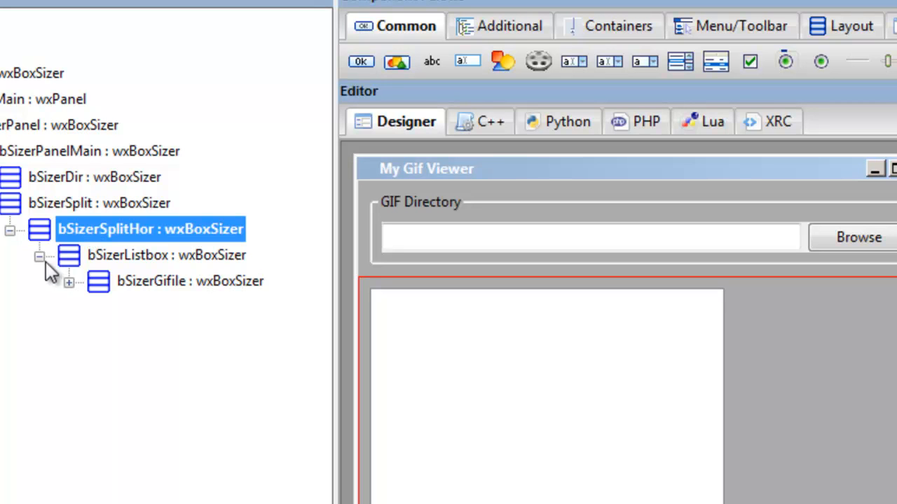
click(39, 256)
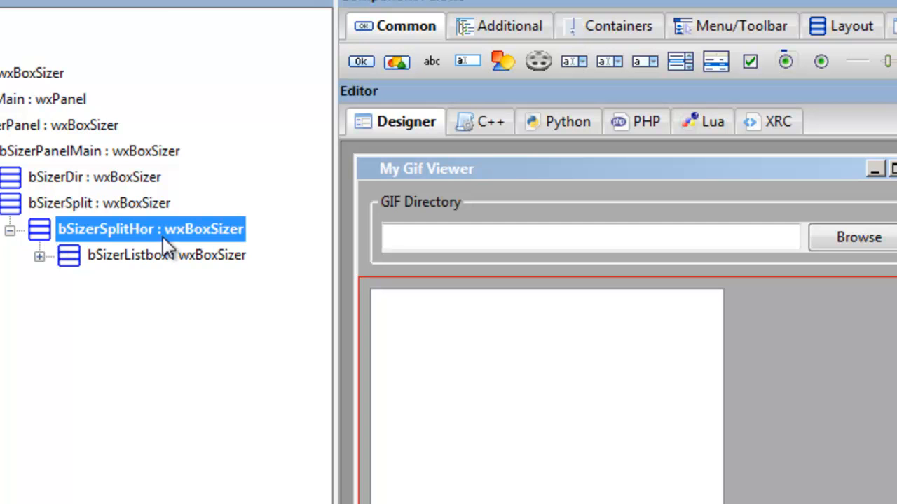
mouse_move(830, 26)
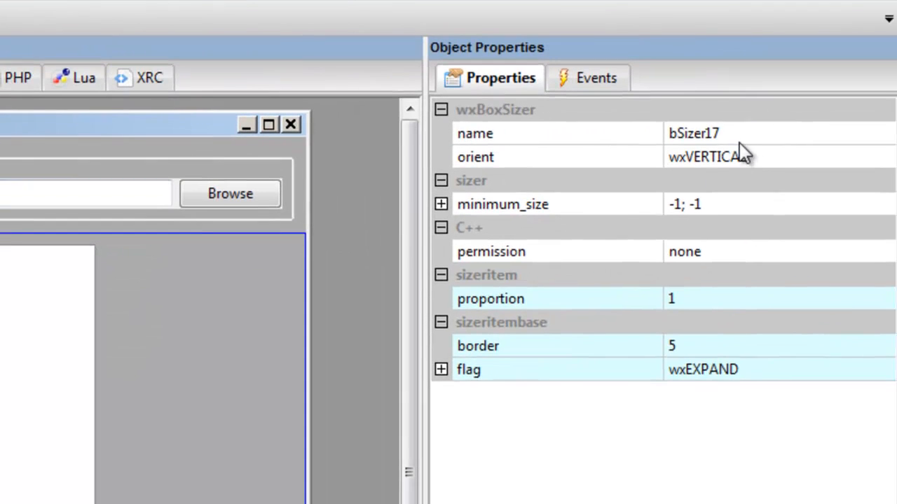
click(729, 134)
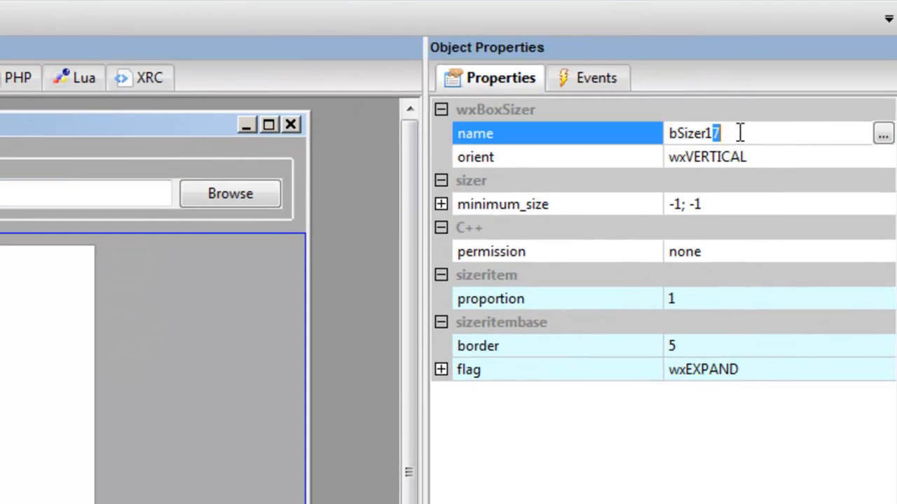
key(Backspace)
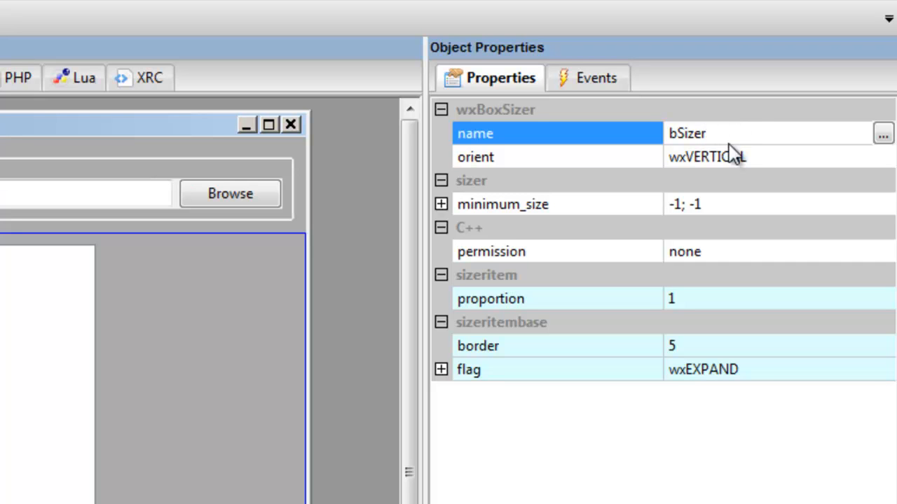
text(View)
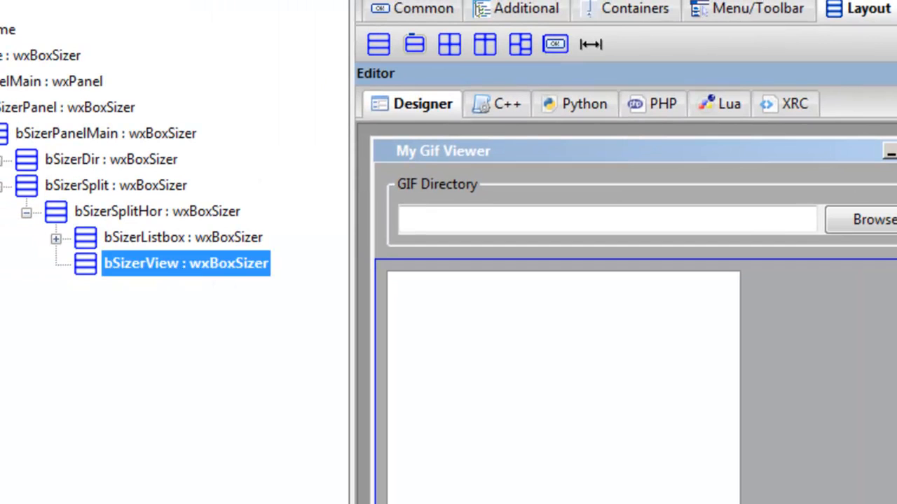
mouse_move(163, 280)
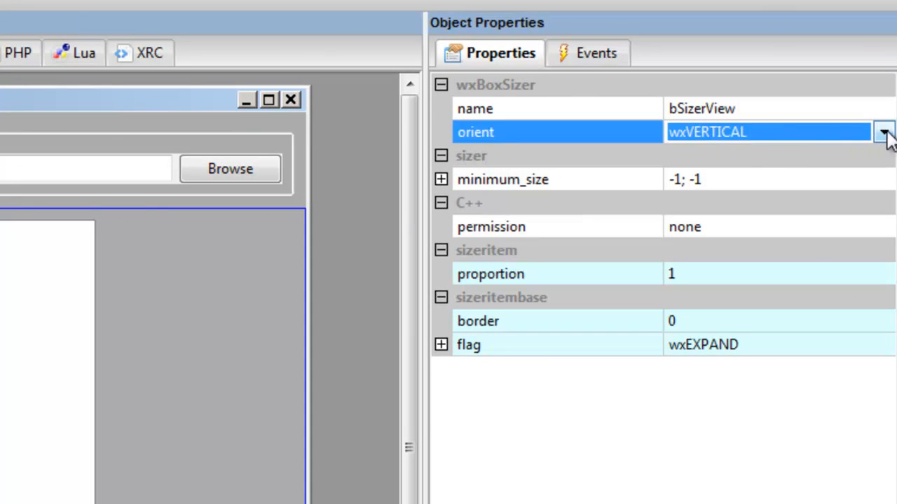
Step: Add a child box sizer bSizerViewHor inside bSizerView with wxHORIZONTAL orientation
click(884, 132)
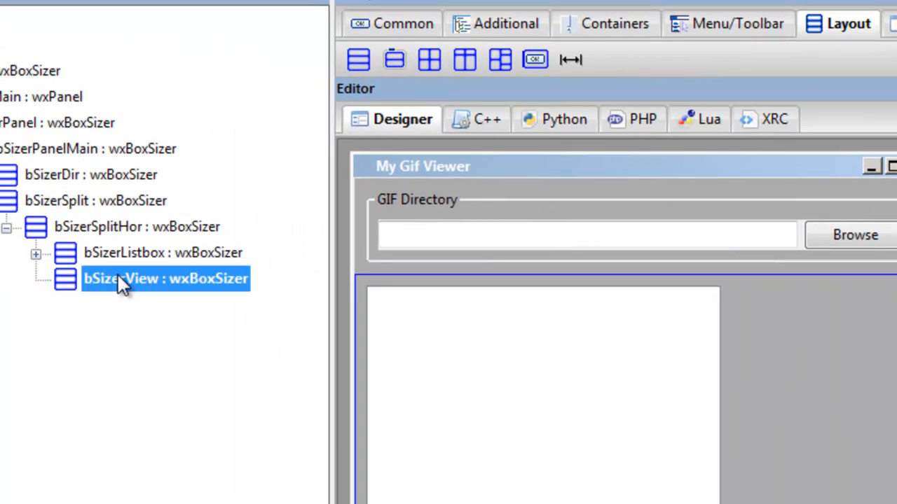
click(358, 59)
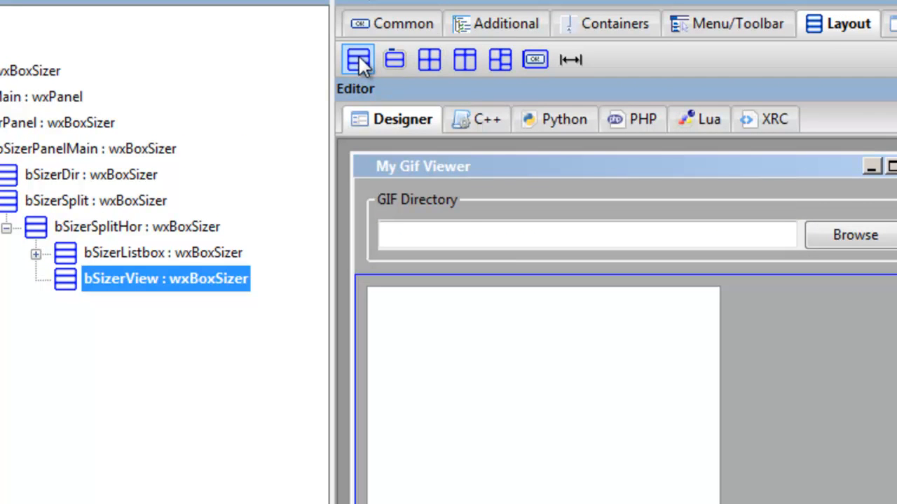
click(359, 59)
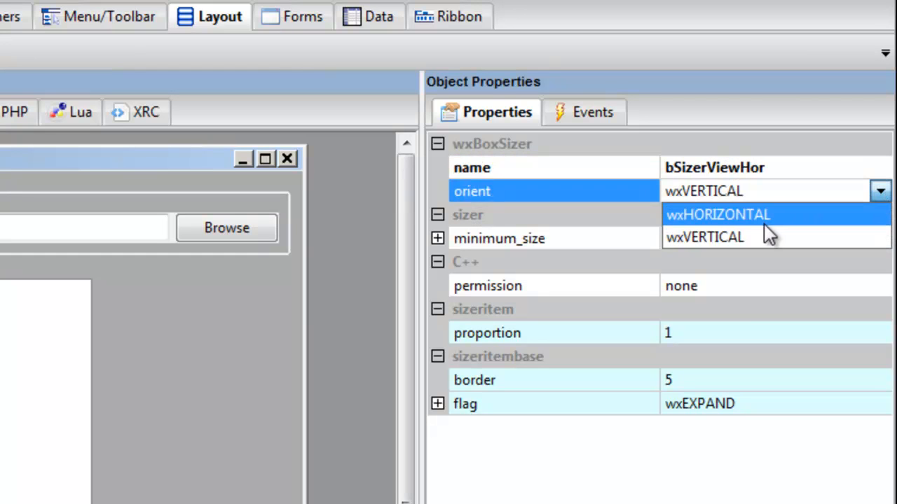
click(717, 215)
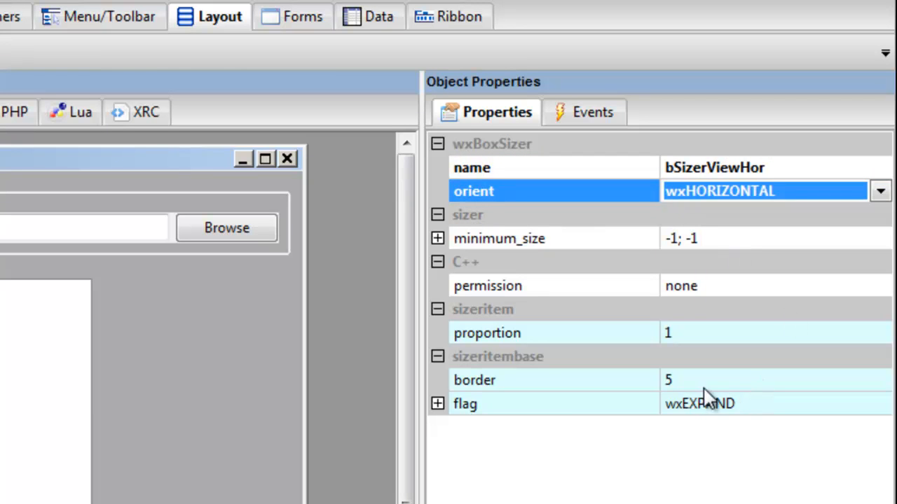
click(701, 381)
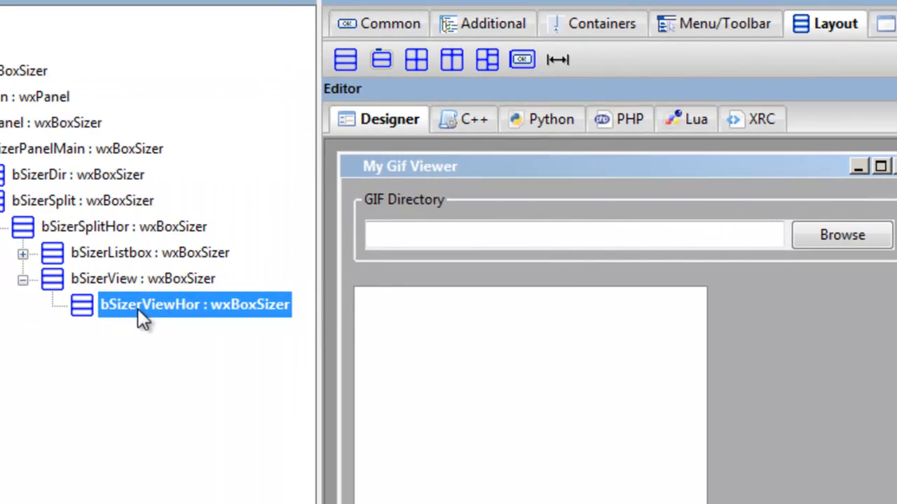
mouse_move(191, 329)
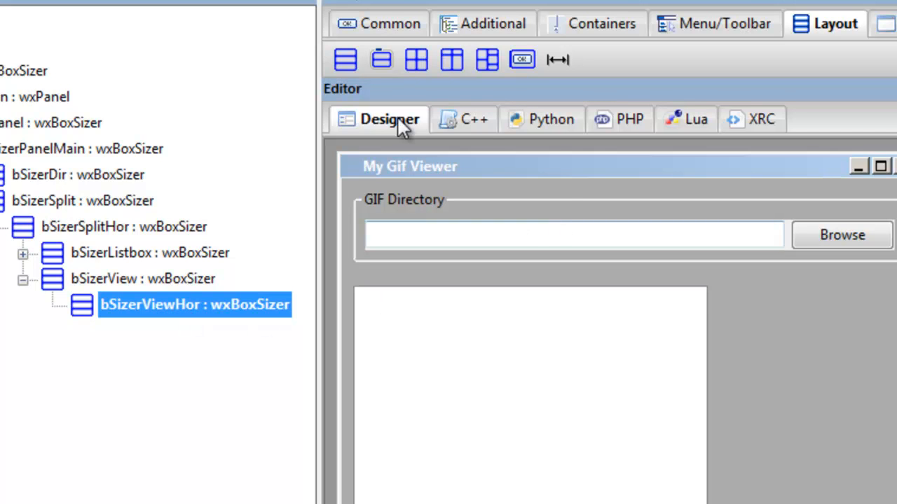
Step: Add an animation control inside bSizerViewHor named m_animCtrlGifs
click(385, 22)
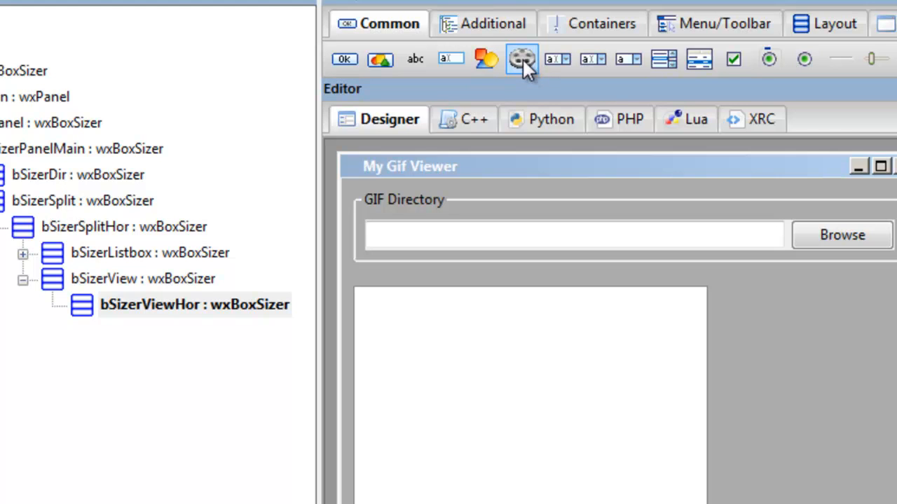
click(518, 59)
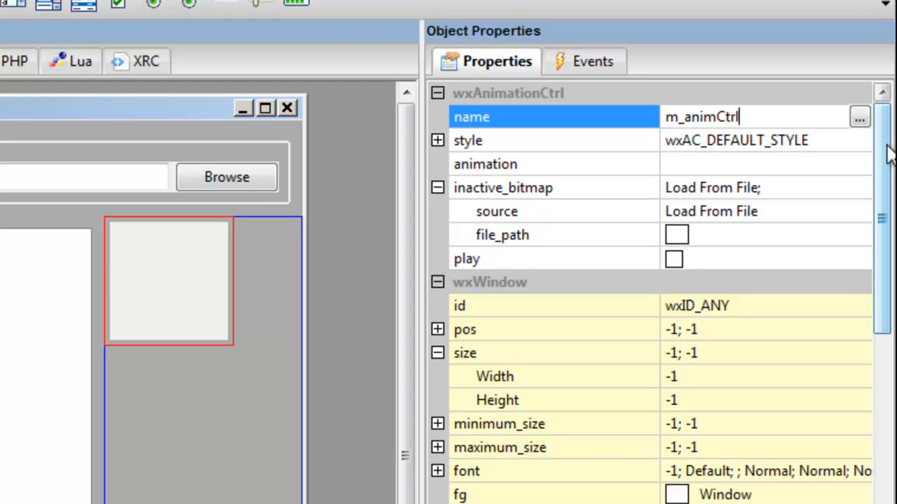
text(Gif)
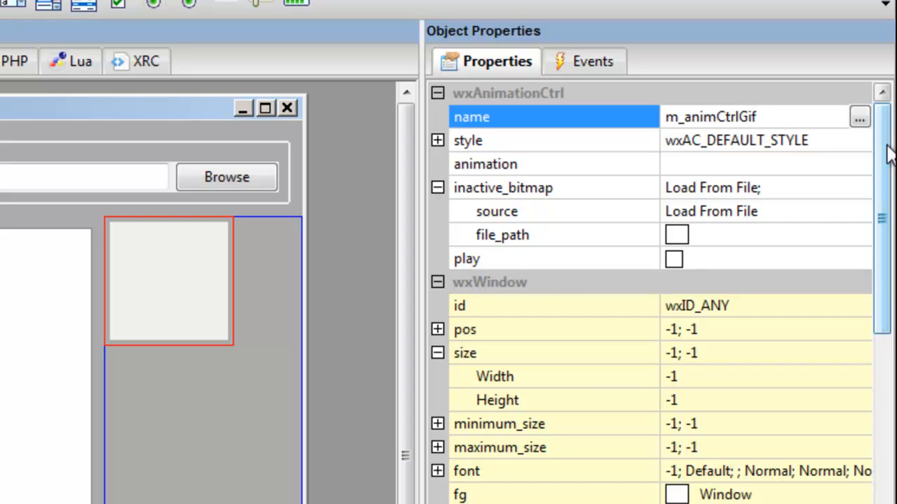
text(s)
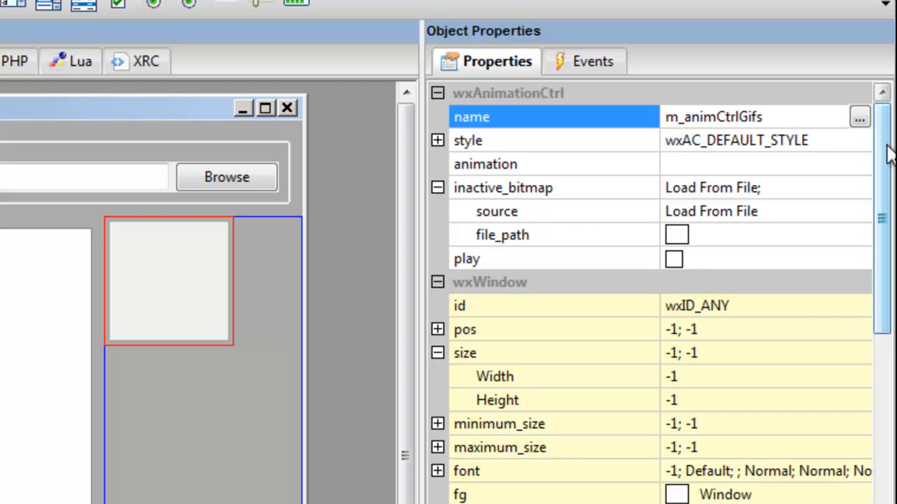
Step: Give m_animCtrlGifs a border of 10, proportion 1 and the wxEXPAND flag
click(768, 118)
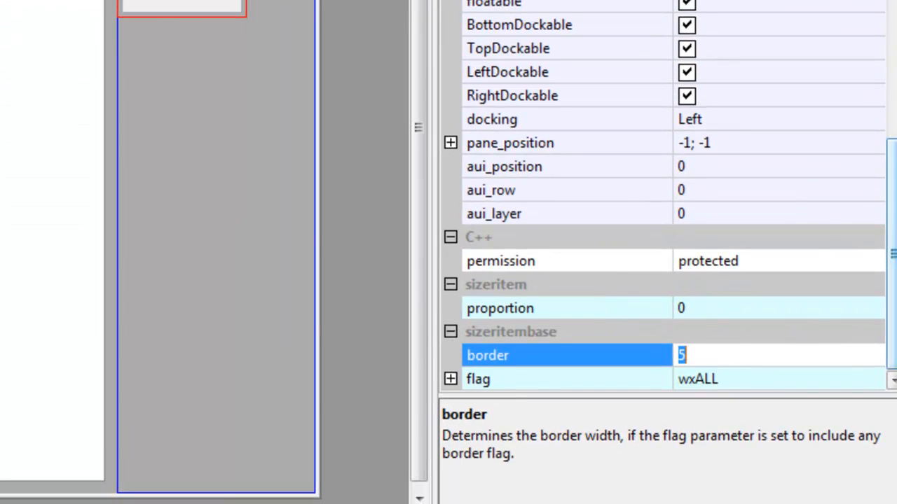
text(10)
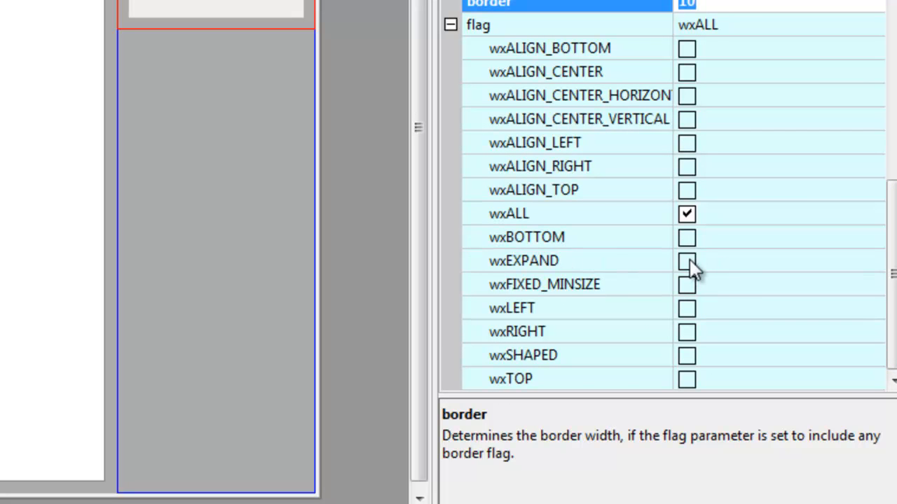
click(684, 261)
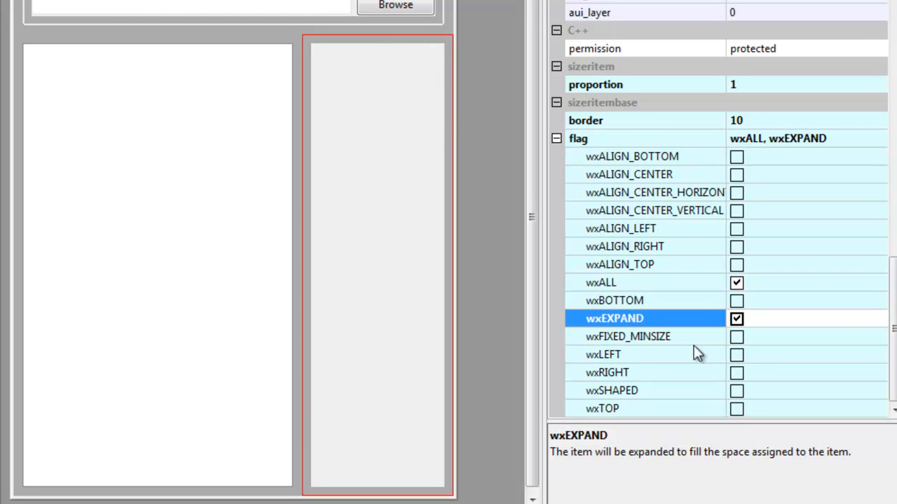
mouse_move(457, 283)
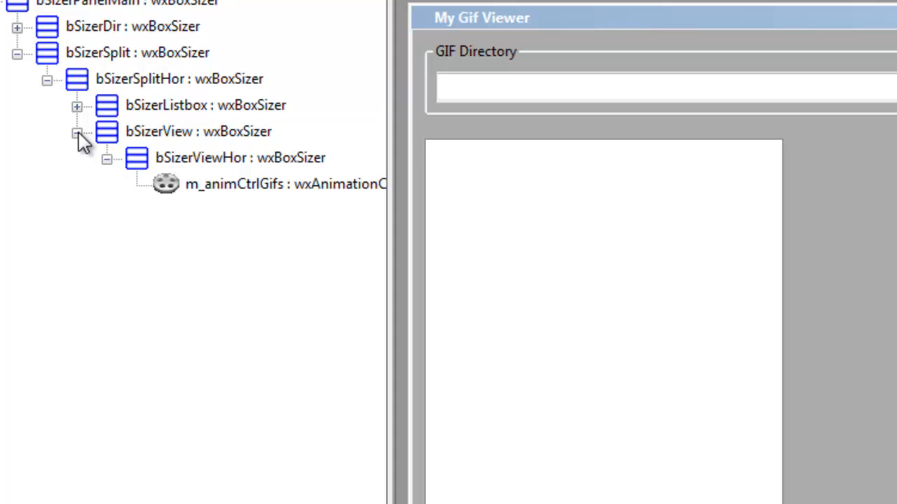
Step: Collapse bSizerView and bring the frameFixCleaner.py IDLE window to the front
click(77, 132)
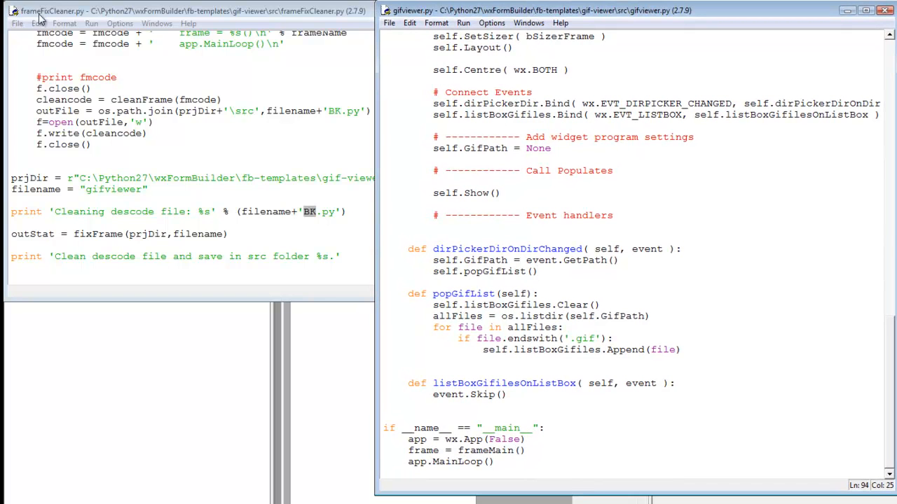
click(137, 45)
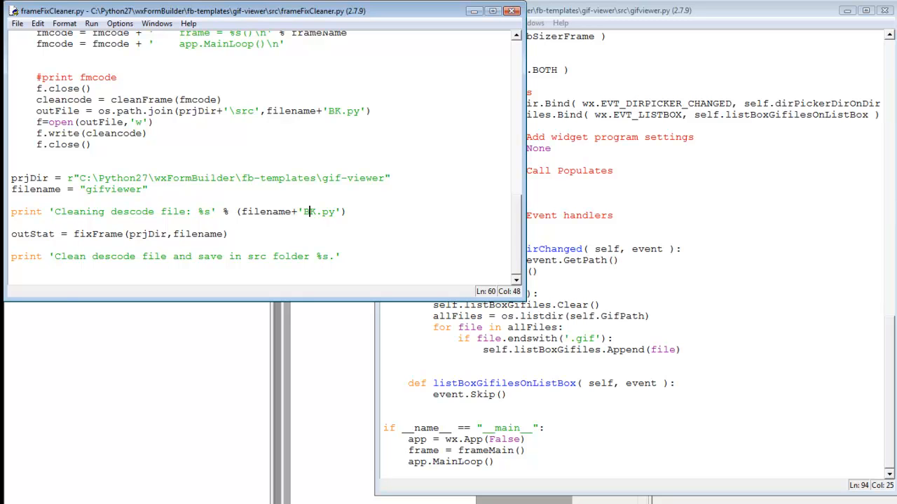
mouse_move(231, 417)
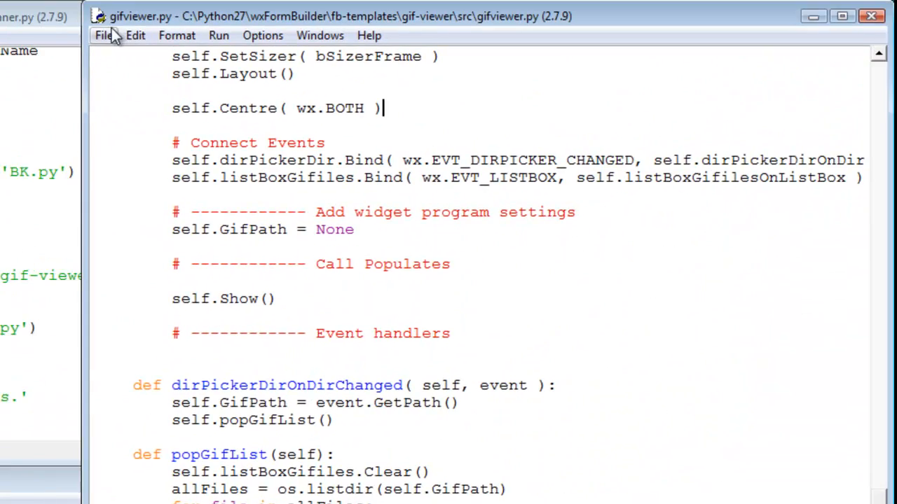
Step: Open gifviewerBK.py in IDLE and scroll to its cleaned layout block with the animation control
click(104, 35)
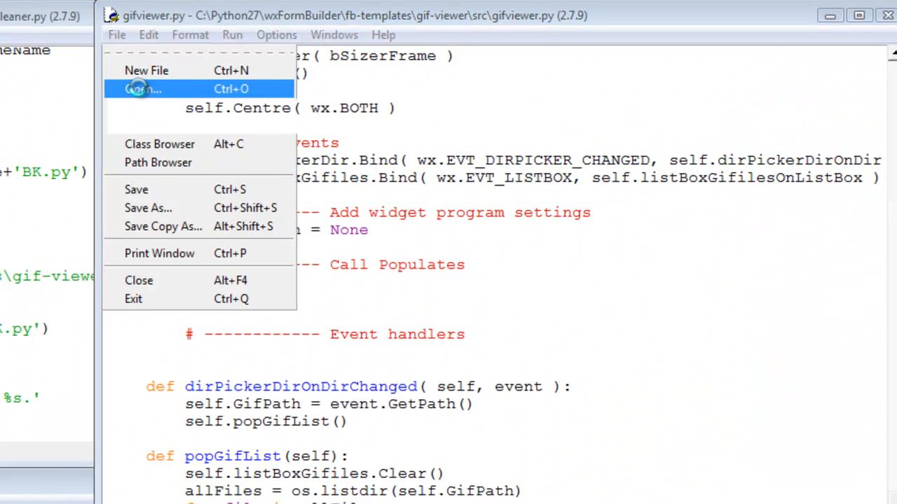
click(143, 89)
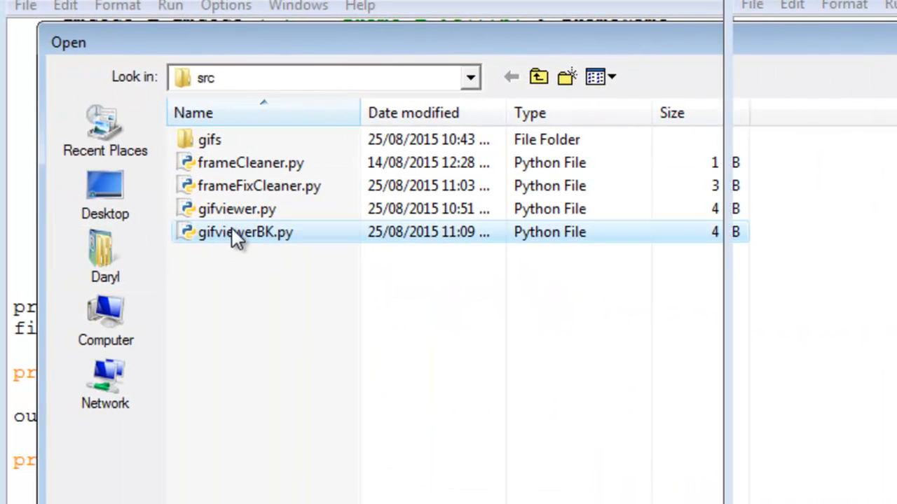
double_click(245, 233)
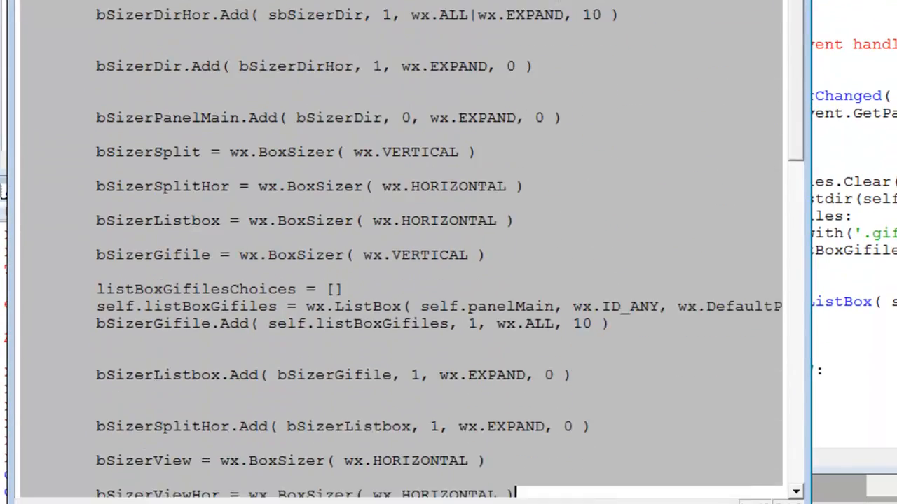
scroll(down, 3)
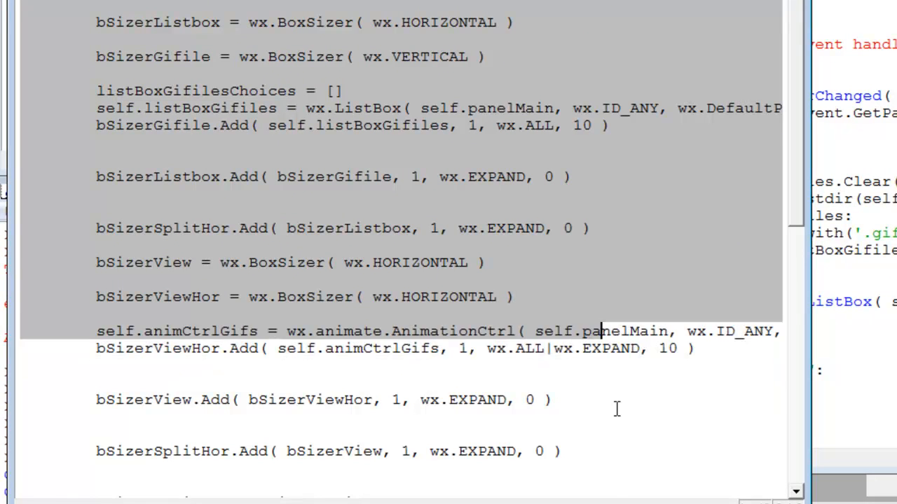
scroll(down, 3)
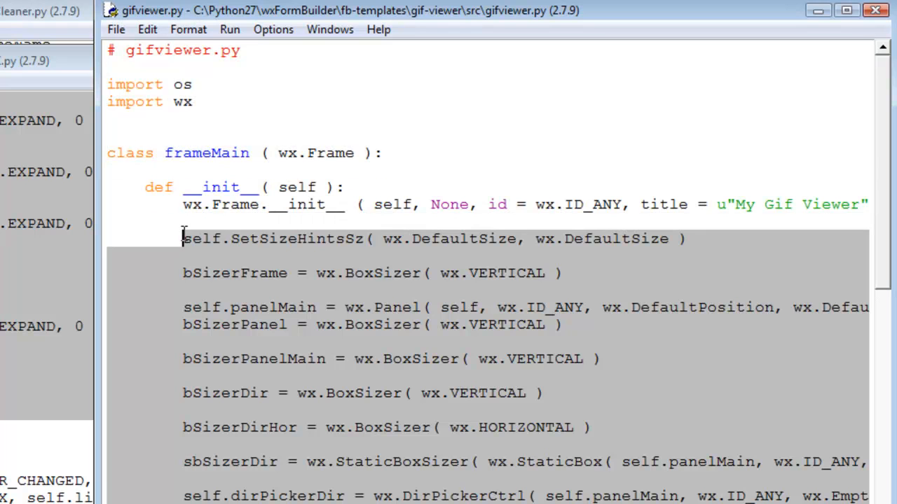
mouse_move(330, 231)
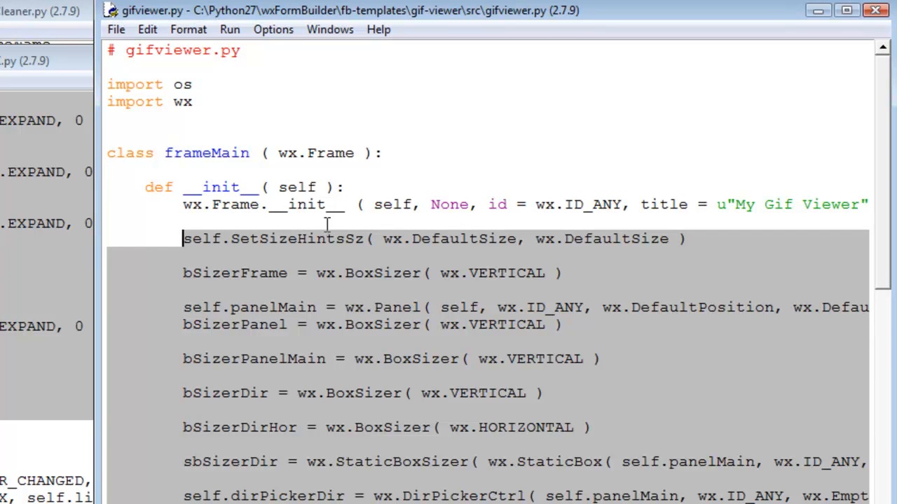
mouse_move(331, 225)
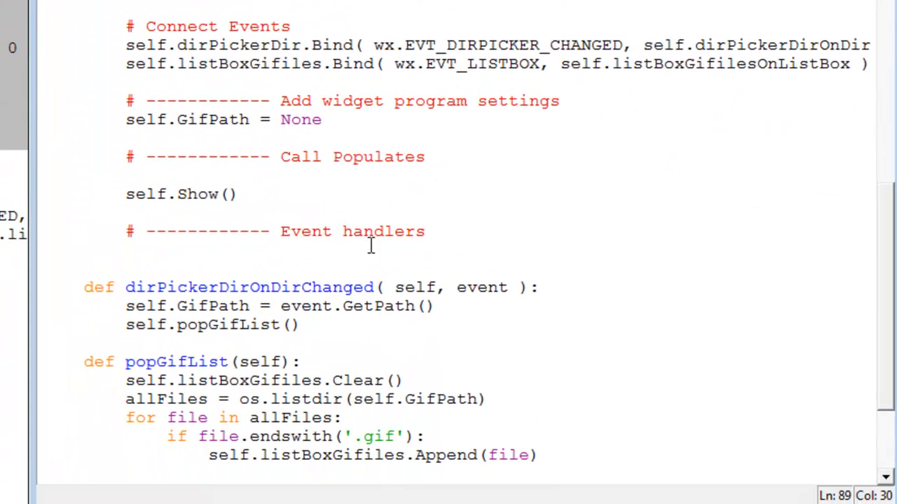
mouse_move(353, 190)
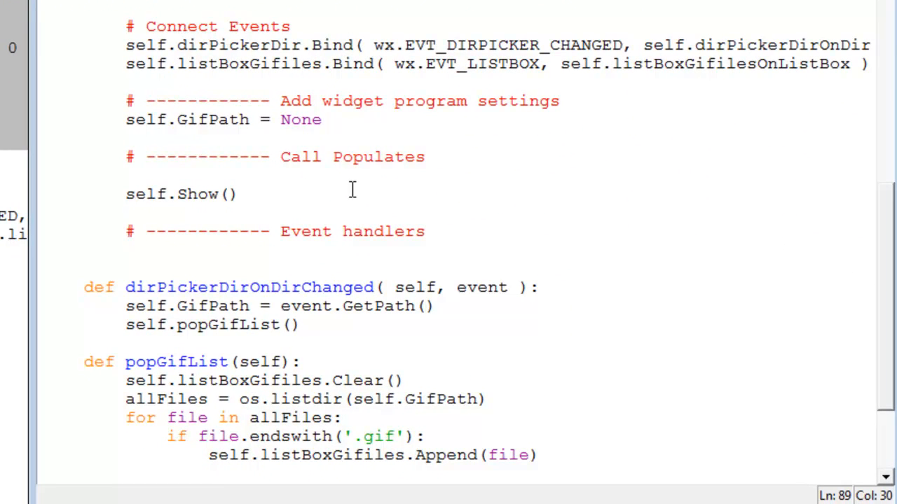
scroll(down, 3)
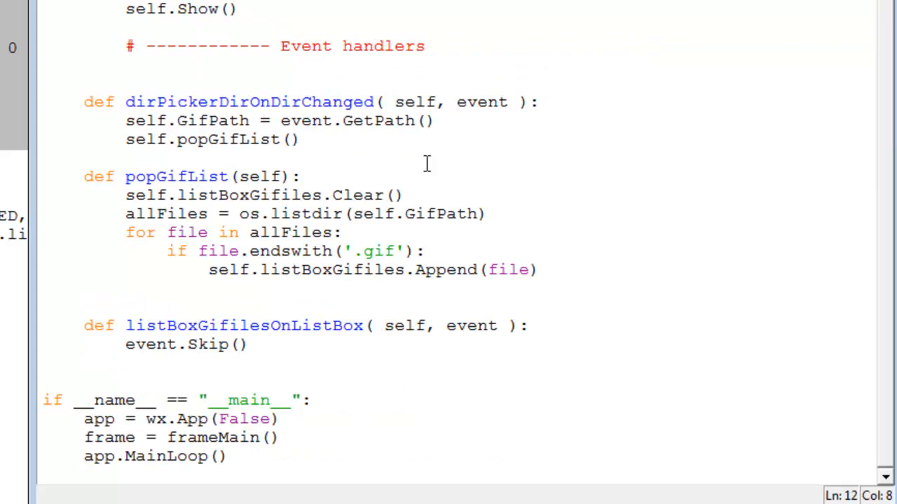
mouse_move(415, 163)
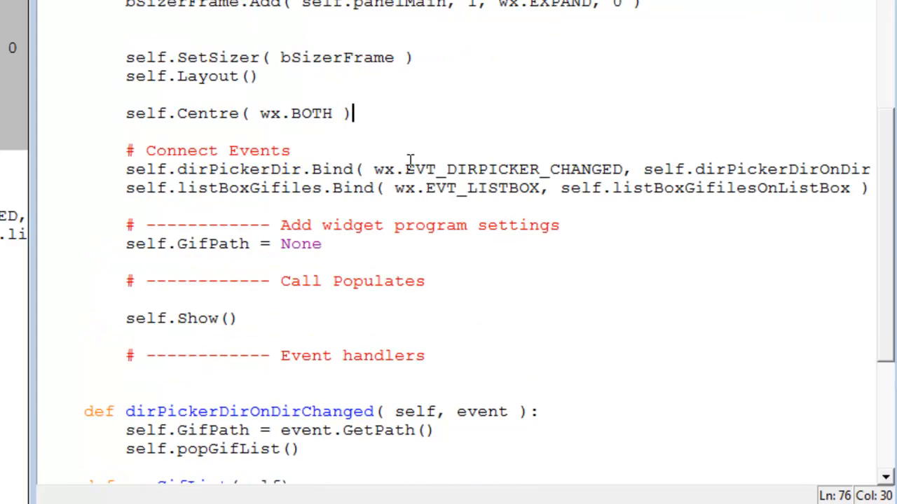
scroll(up, 3)
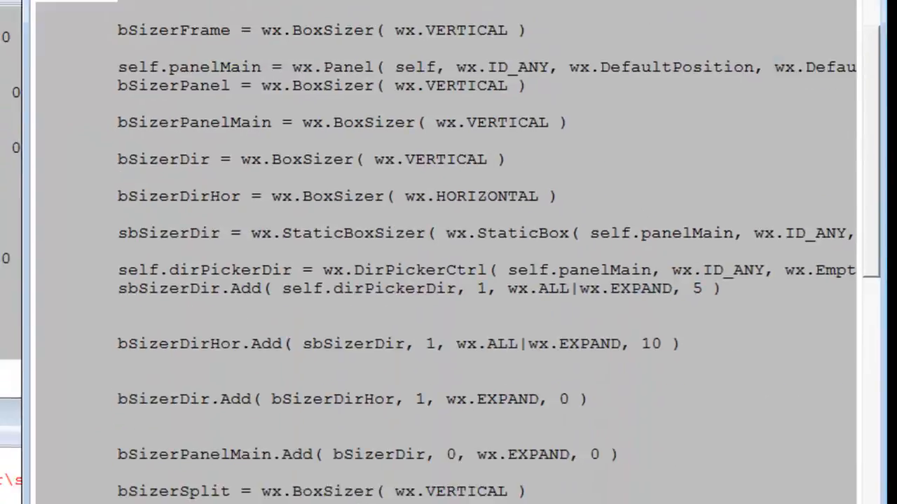
scroll(down, 3)
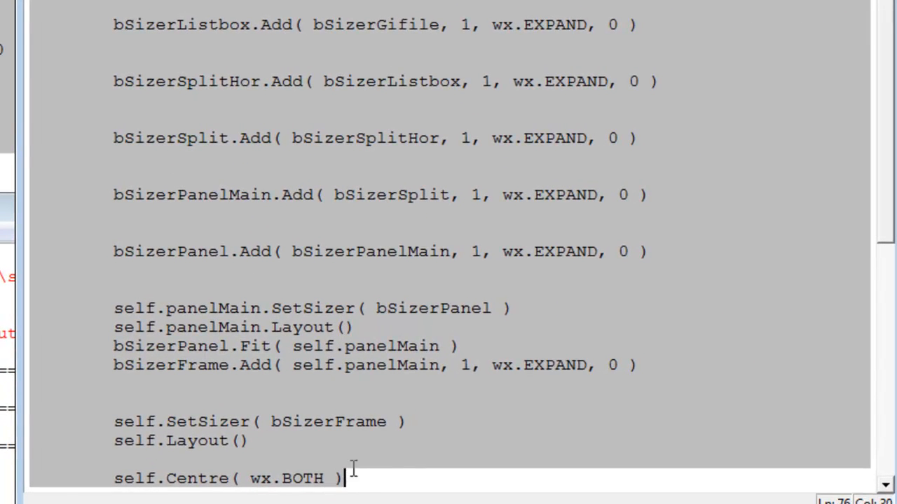
scroll(down, 3)
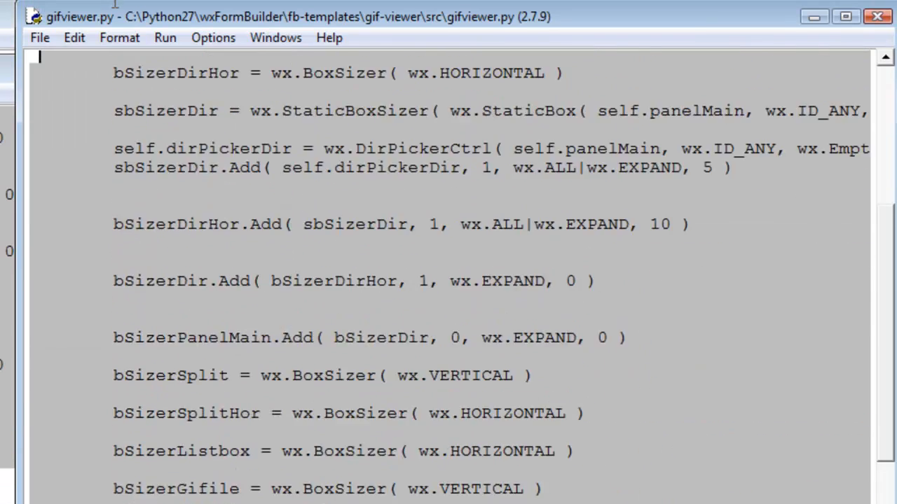
scroll(up, 3)
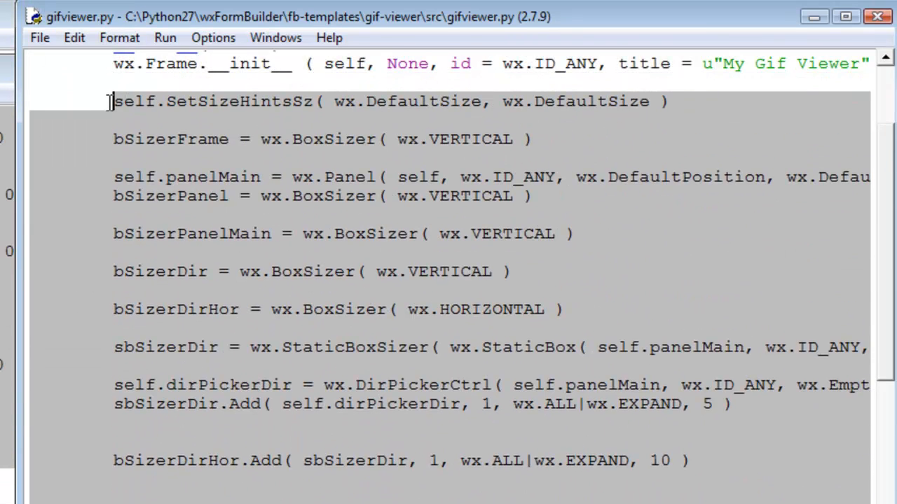